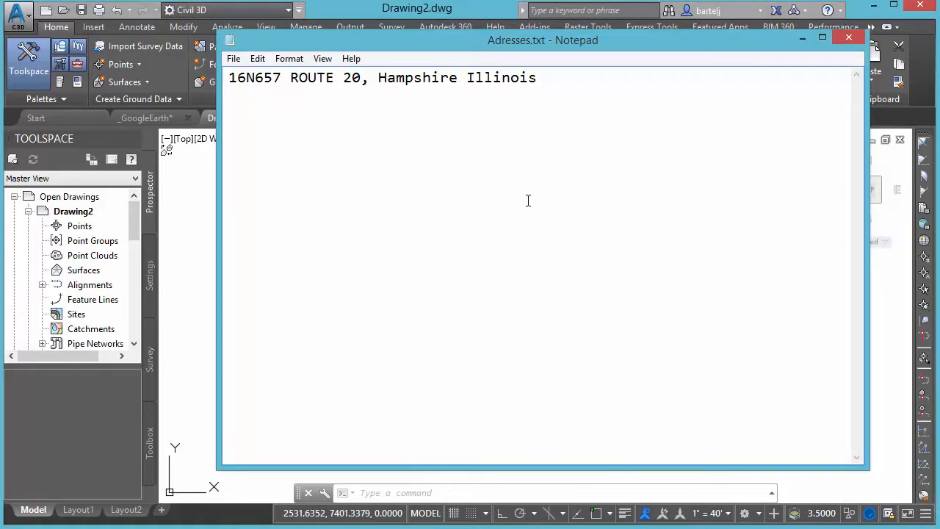
{"action": "mouse_move", "coordinate": [519, 182]}
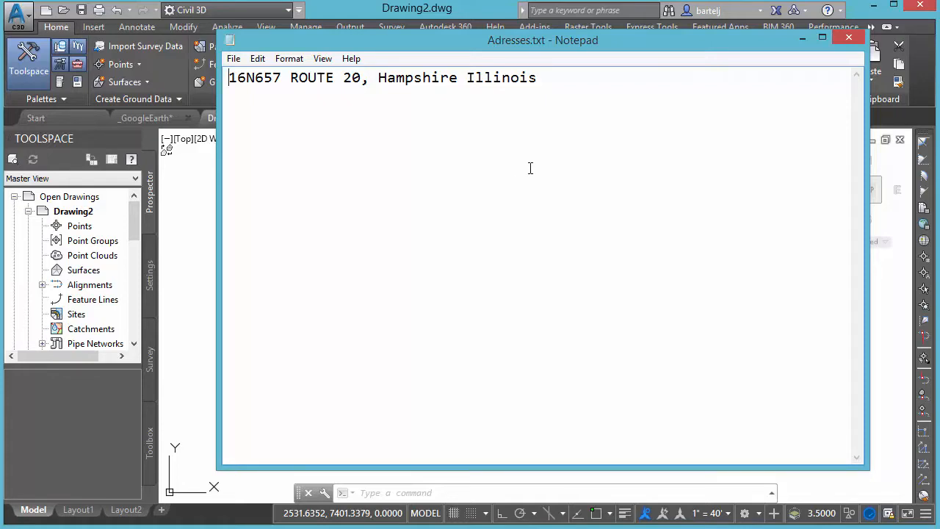
{"action": "double_click", "coordinate": [500, 77]}
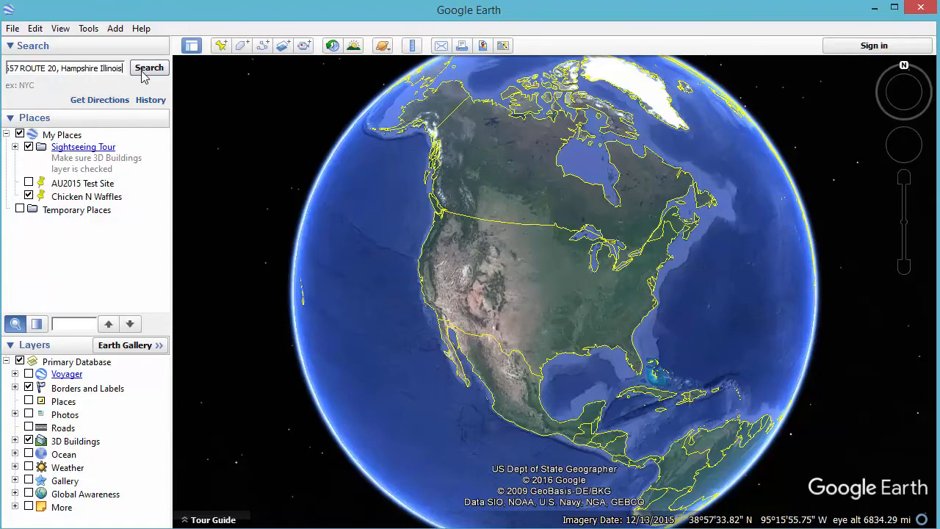
Fly to the pasted Hampshire Illinois address in Google Earth.
{"action": "left_click", "coordinate": [150, 67]}
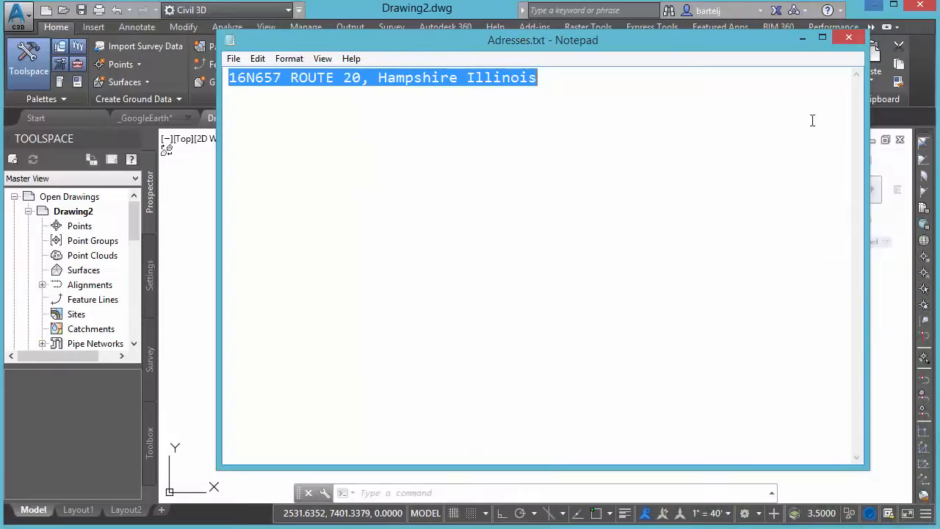
Bring Civil 3D forward on the _GoogleEarth.dwg drawing and list the Geolocation map types.
{"action": "left_click", "coordinate": [849, 37]}
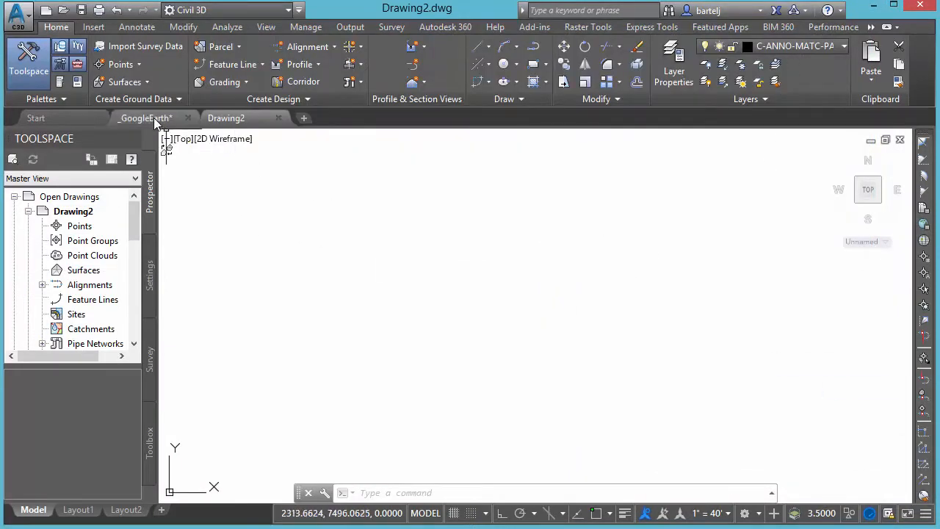
{"action": "left_click", "coordinate": [144, 118]}
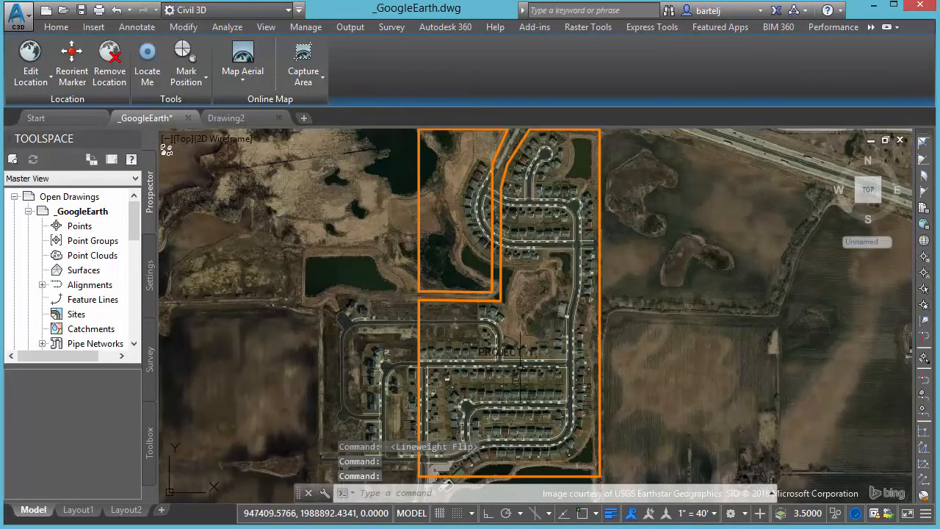
{"action": "mouse_move", "coordinate": [599, 293]}
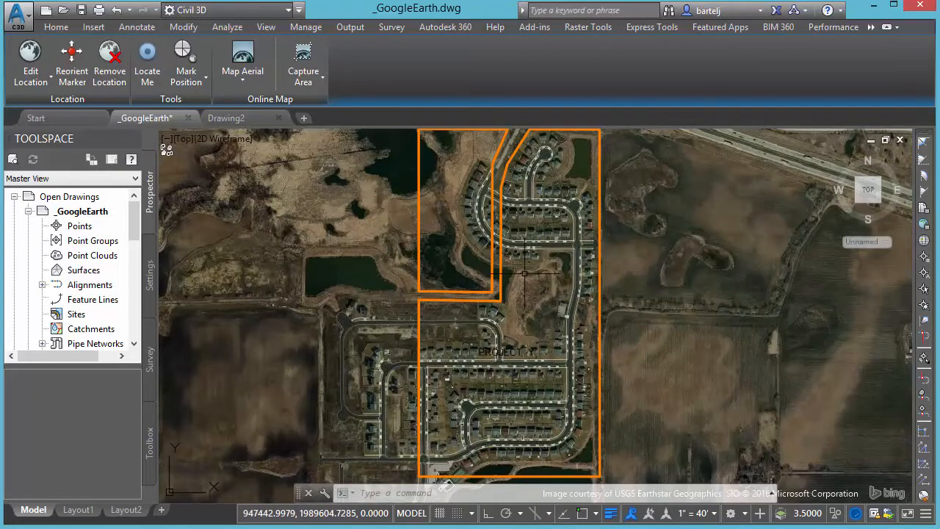
{"action": "mouse_move", "coordinate": [517, 338]}
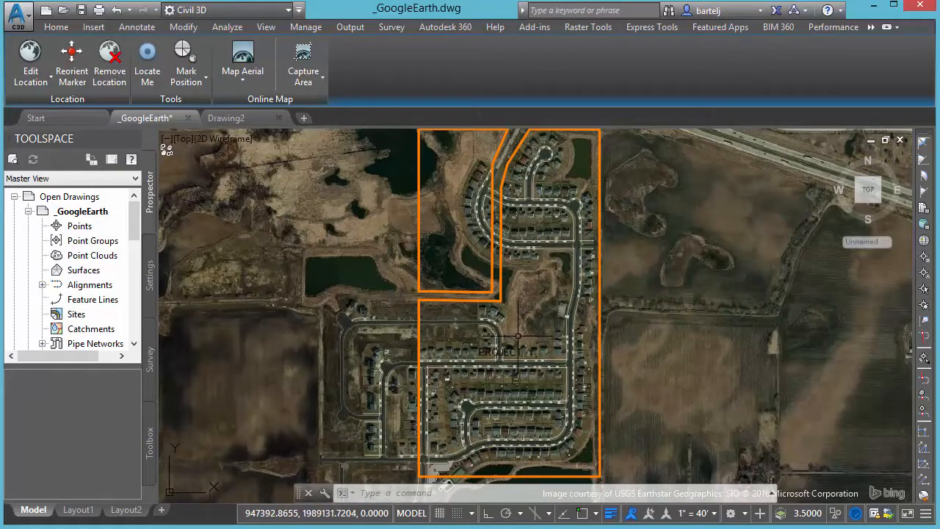
{"action": "left_click", "coordinate": [242, 62]}
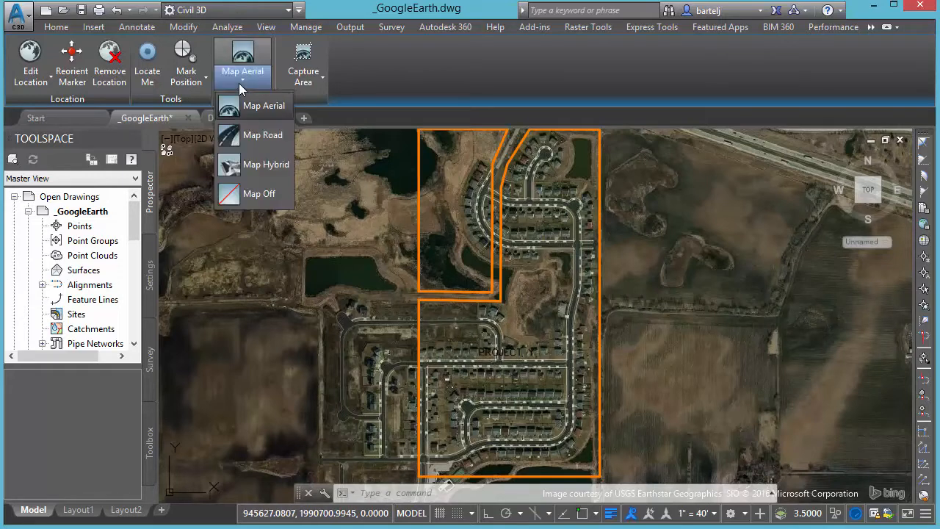
Choose Map Off so only the PROJECT Y boundary outlines remain in the drawing.
{"action": "left_click", "coordinate": [258, 194]}
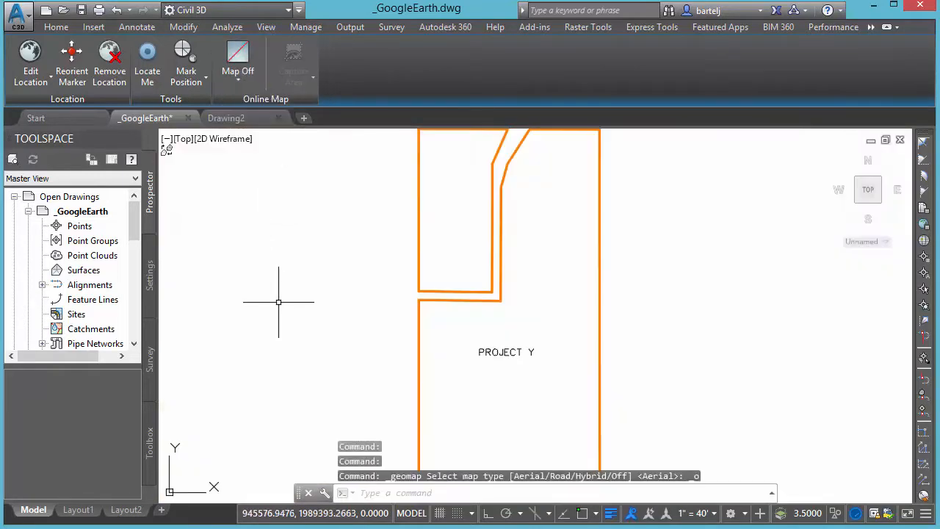
{"action": "mouse_move", "coordinate": [485, 349]}
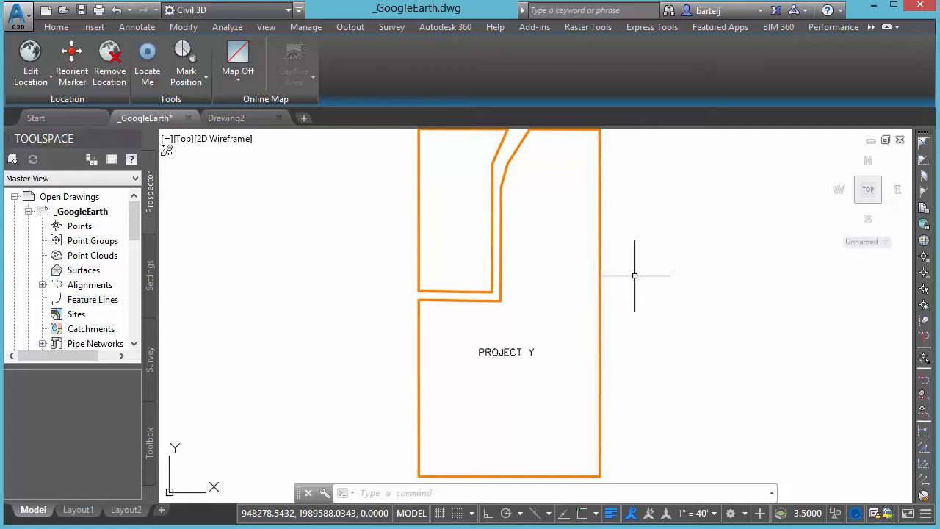
{"action": "mouse_move", "coordinate": [628, 285]}
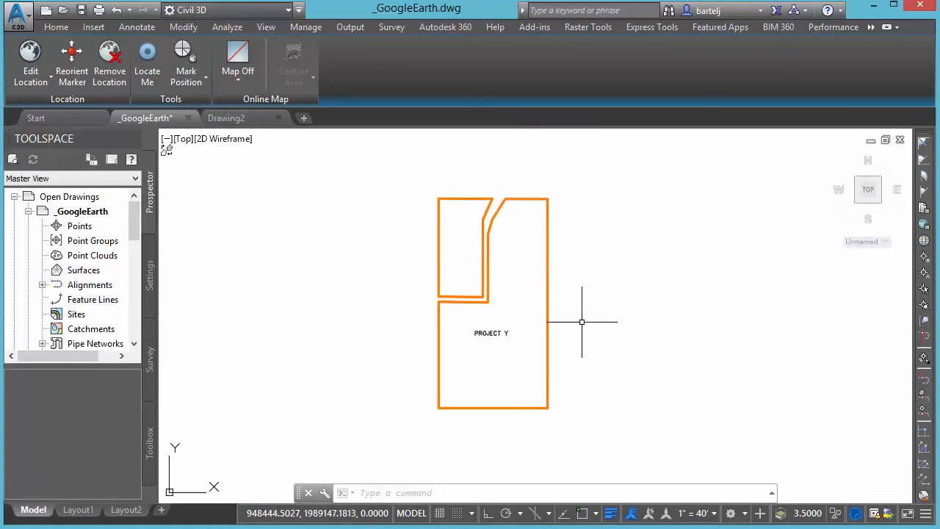
{"action": "mouse_move", "coordinate": [511, 314]}
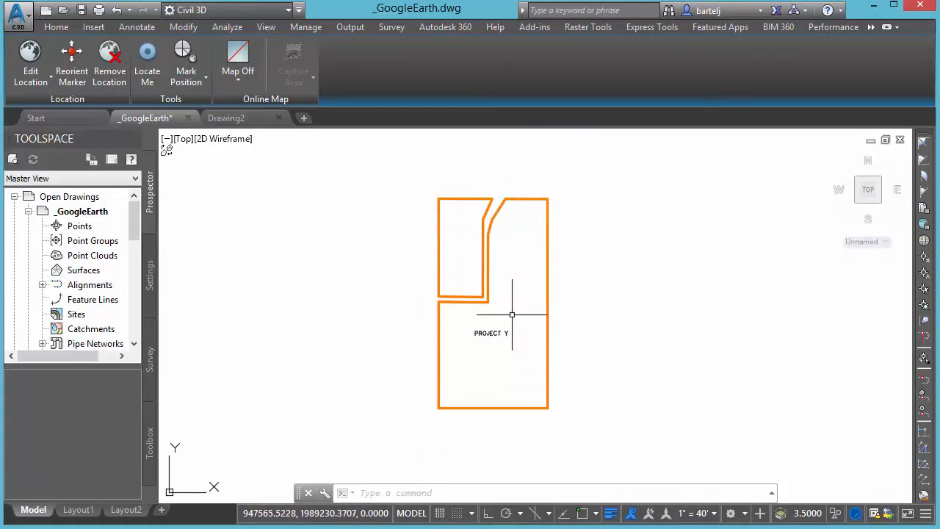
{"action": "mouse_move", "coordinate": [505, 317]}
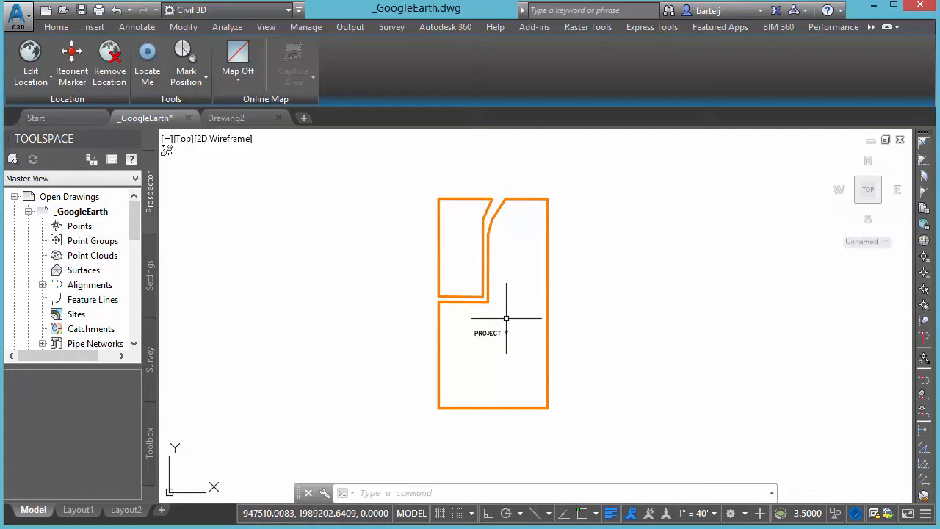
{"action": "mouse_move", "coordinate": [150, 411]}
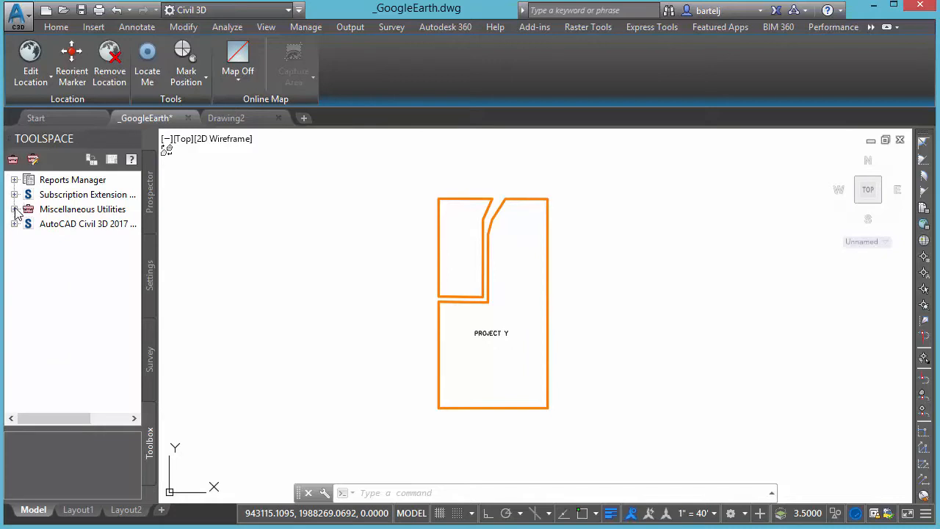
Start Export KML from Miscellaneous Utilities and name the export Project Y.
{"action": "left_click", "coordinate": [14, 209]}
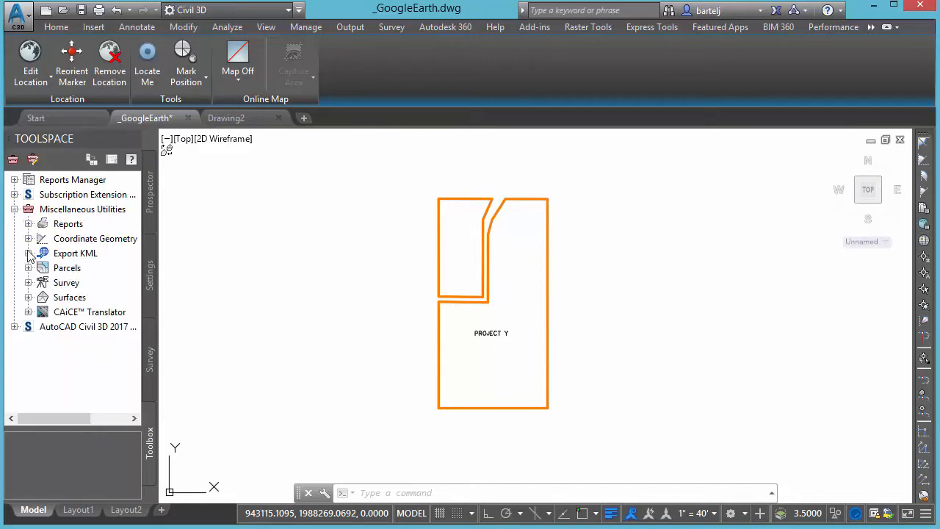
{"action": "left_click", "coordinate": [41, 253]}
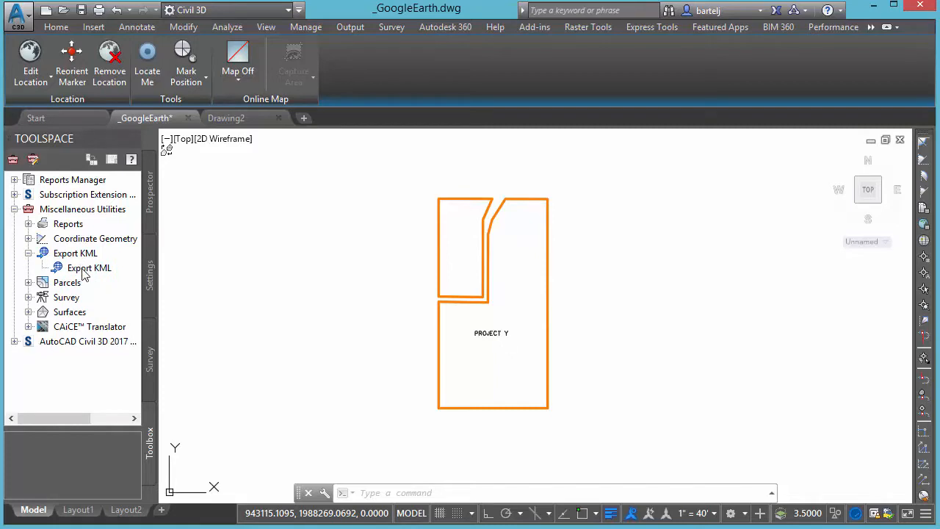
{"action": "double_click", "coordinate": [88, 267]}
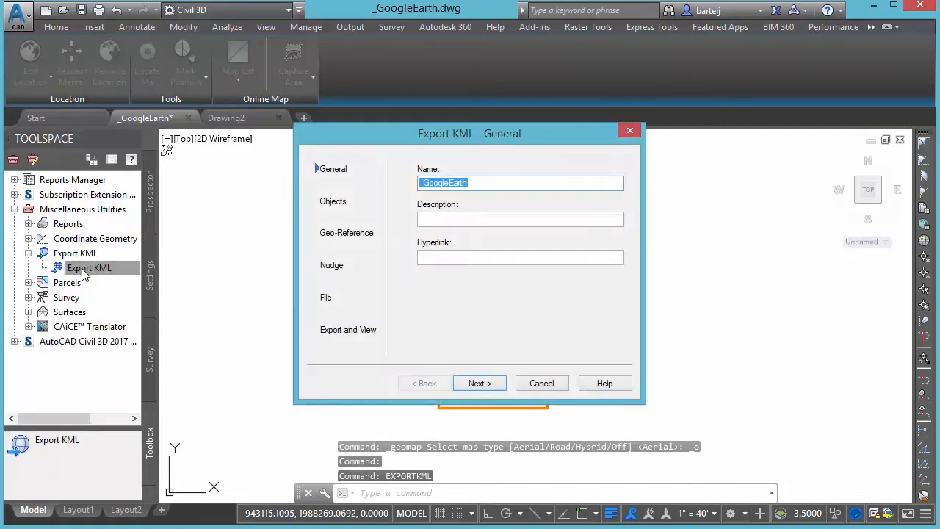
{"action": "mouse_move", "coordinate": [414, 199]}
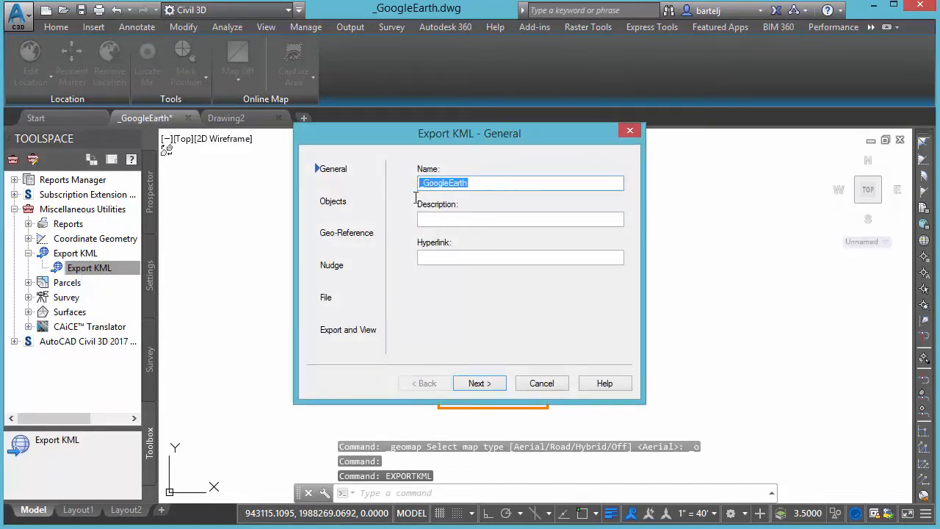
{"action": "type", "text": "Project Y"}
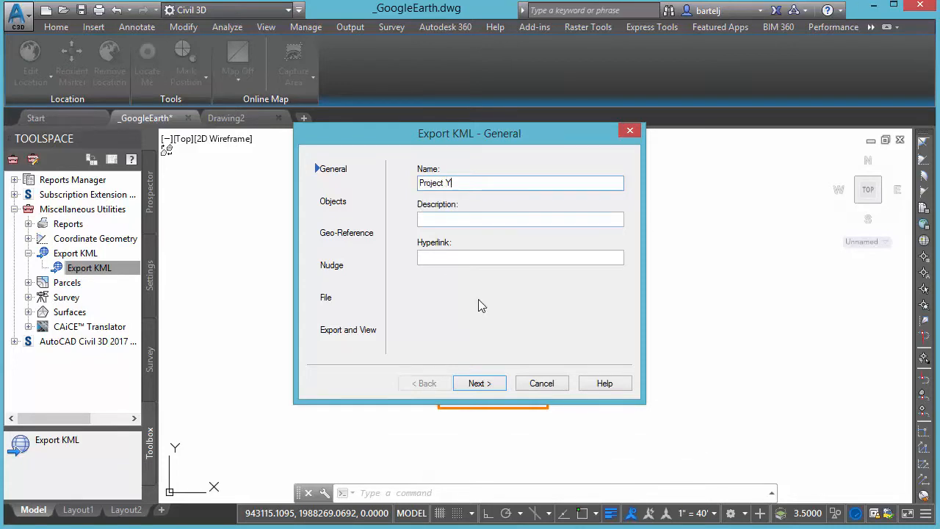
Export only the three picked boundary objects with text included, then continue to georeference settings.
{"action": "left_click", "coordinate": [479, 382]}
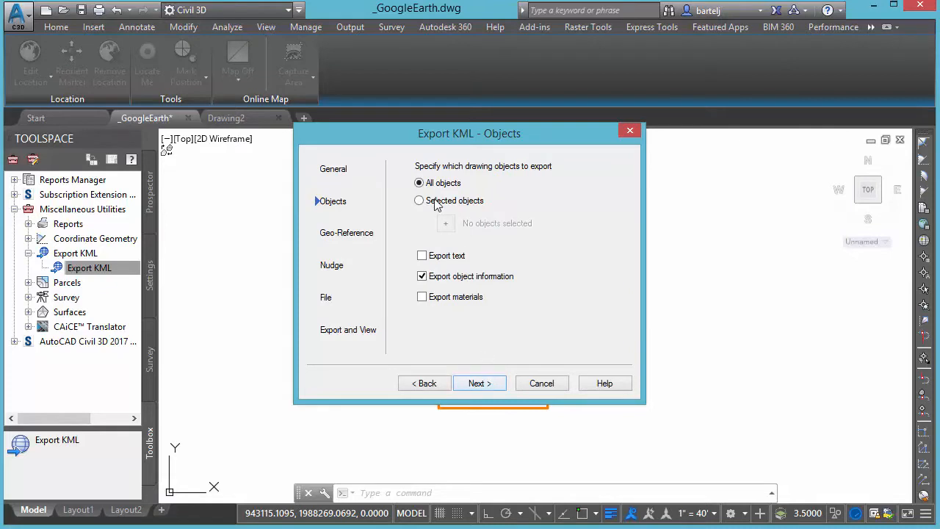
{"action": "left_click", "coordinate": [420, 200]}
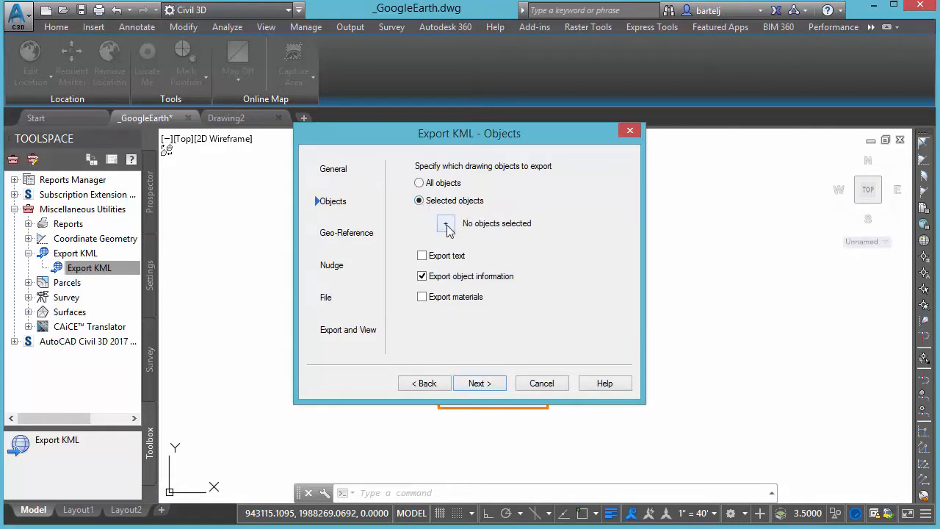
{"action": "left_click", "coordinate": [446, 223]}
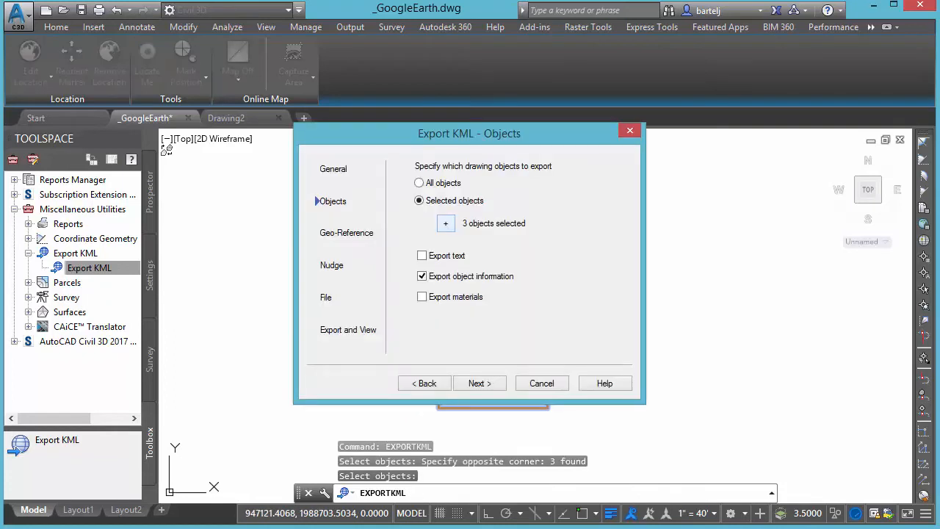
{"action": "left_click", "coordinate": [422, 256]}
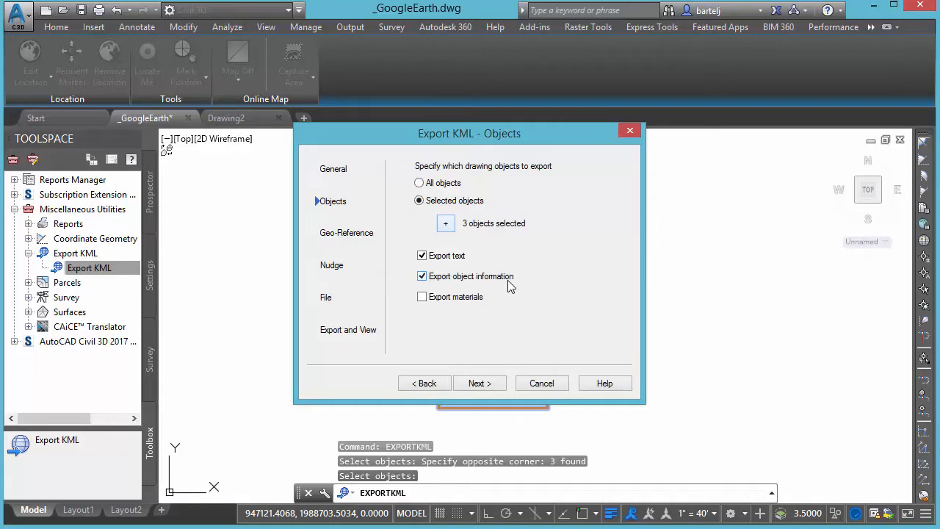
{"action": "mouse_move", "coordinate": [467, 282]}
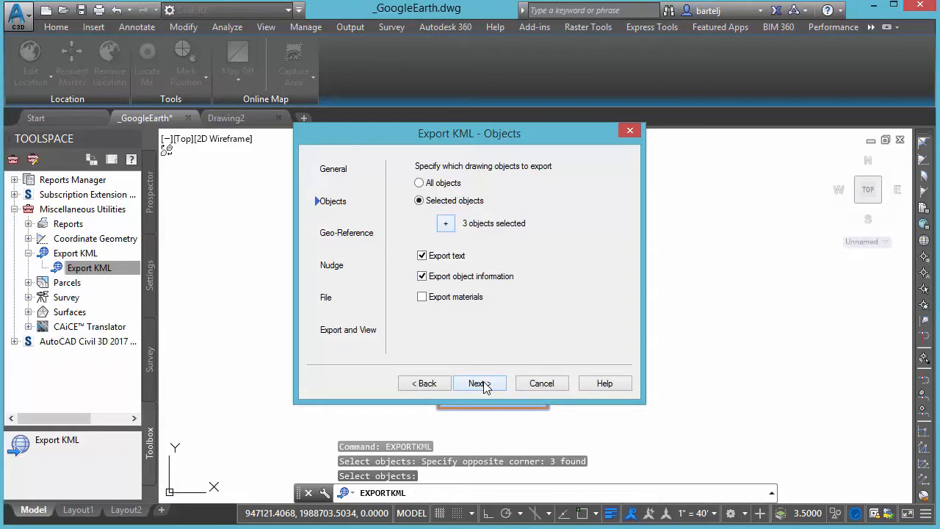
{"action": "left_click", "coordinate": [476, 382]}
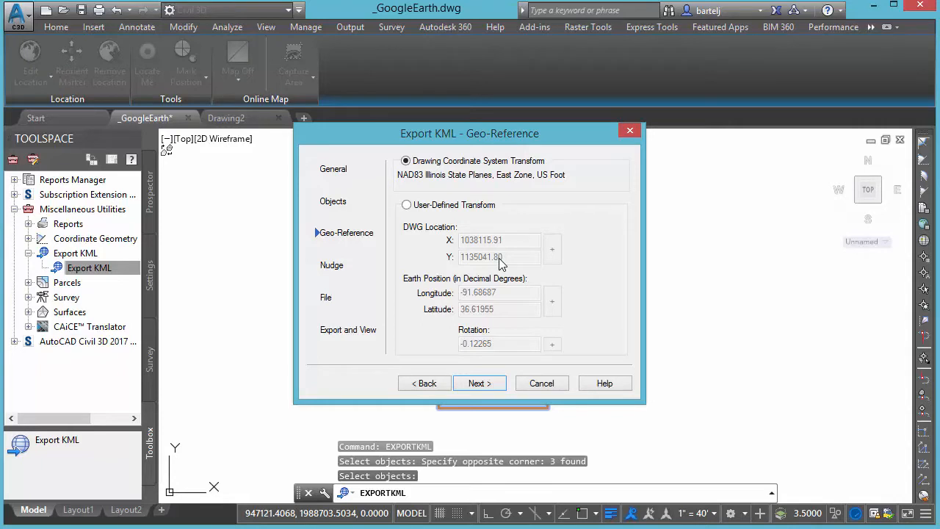
{"action": "mouse_move", "coordinate": [488, 190]}
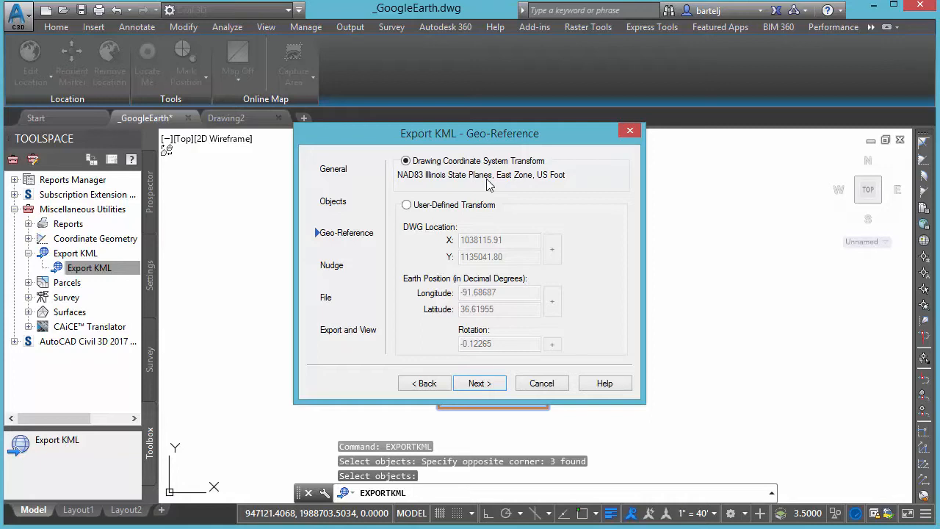
{"action": "mouse_move", "coordinate": [473, 165]}
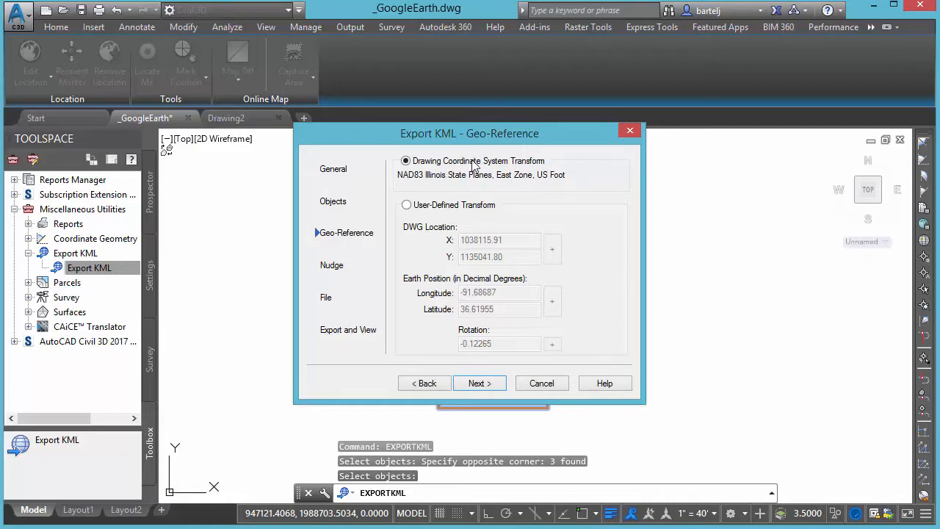
{"action": "mouse_move", "coordinate": [500, 194]}
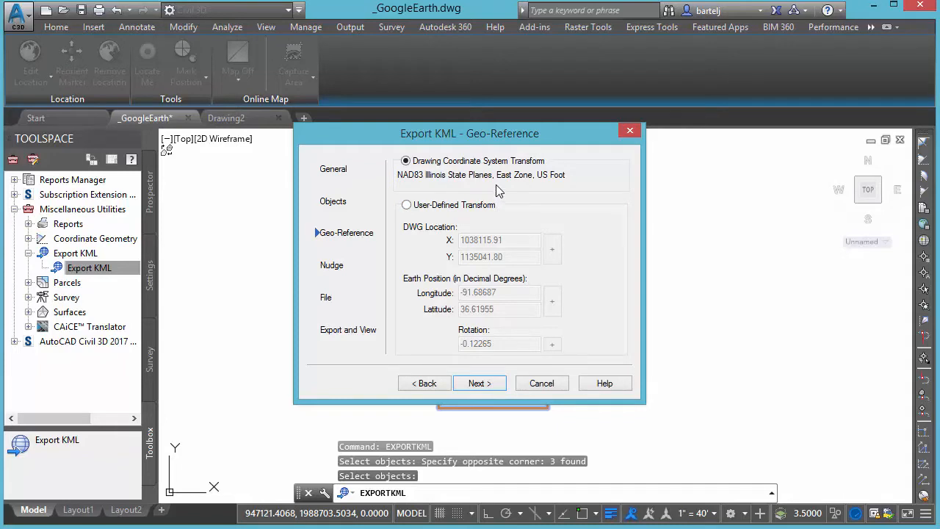
Drape the objects on the ground, export to _GoogleEarth.kml and view the result in Google Earth.
{"action": "left_click", "coordinate": [476, 382]}
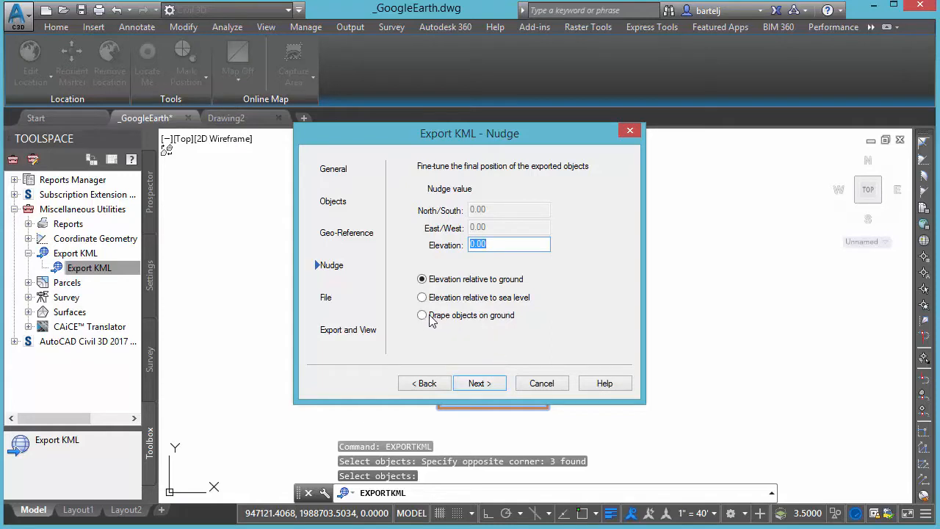
{"action": "left_click", "coordinate": [423, 315]}
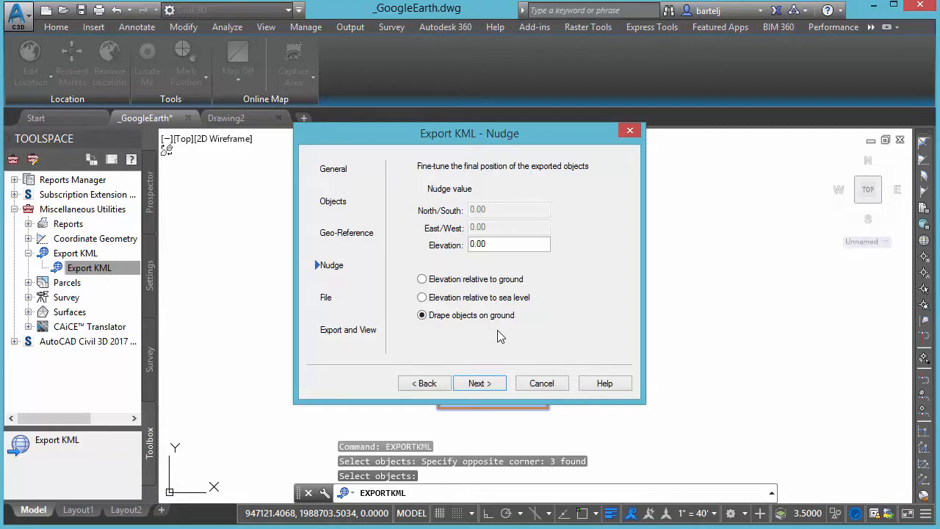
{"action": "left_click", "coordinate": [479, 382]}
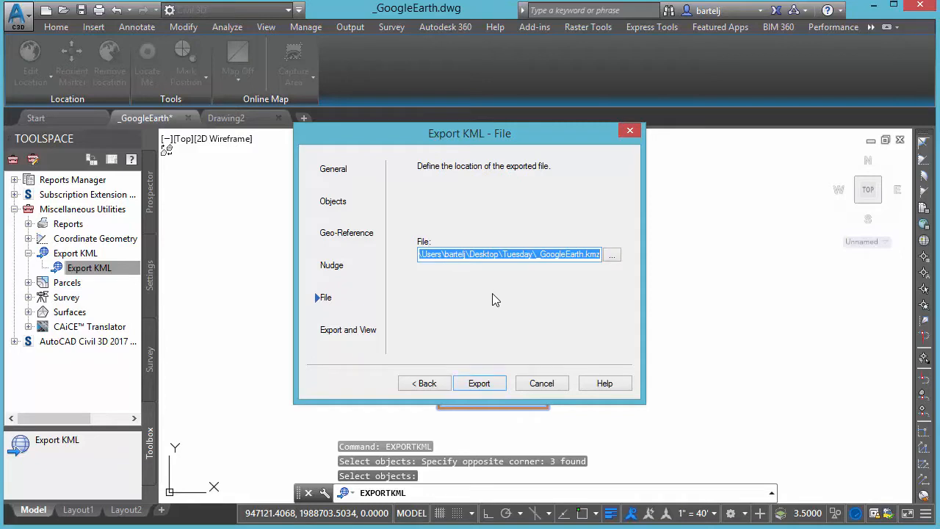
{"action": "mouse_move", "coordinate": [519, 326]}
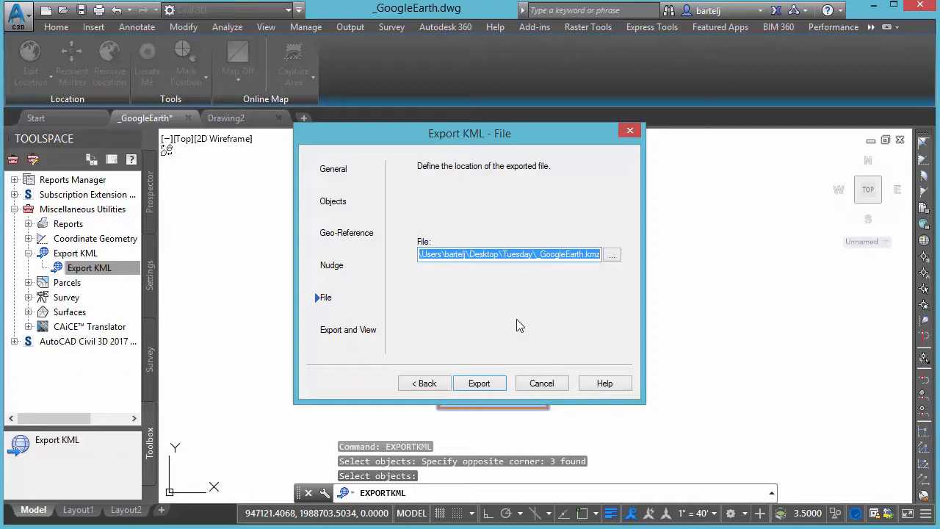
{"action": "left_click", "coordinate": [479, 382]}
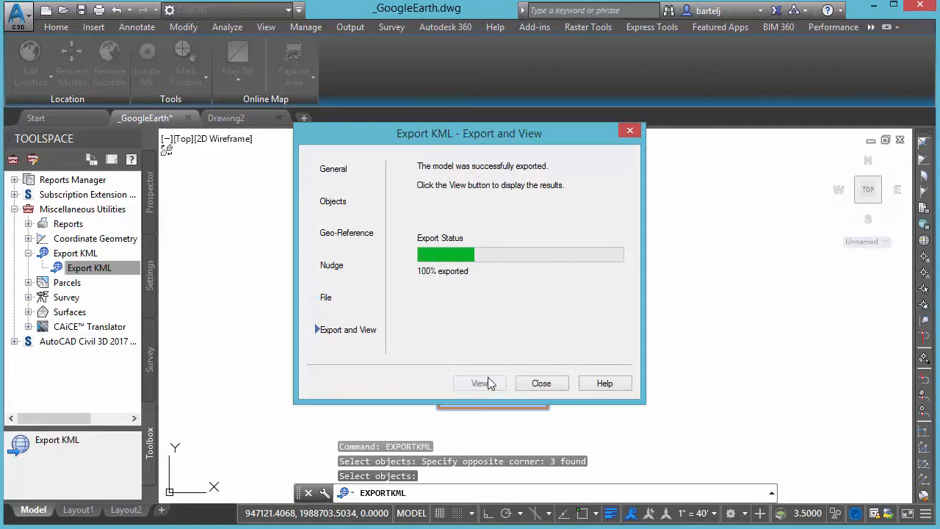
{"action": "left_click", "coordinate": [540, 382]}
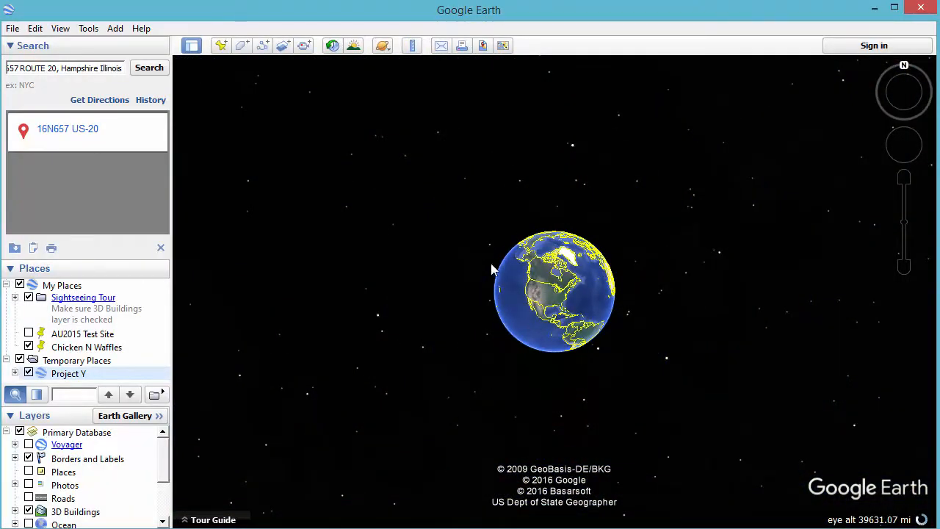
{"action": "mouse_move", "coordinate": [546, 297]}
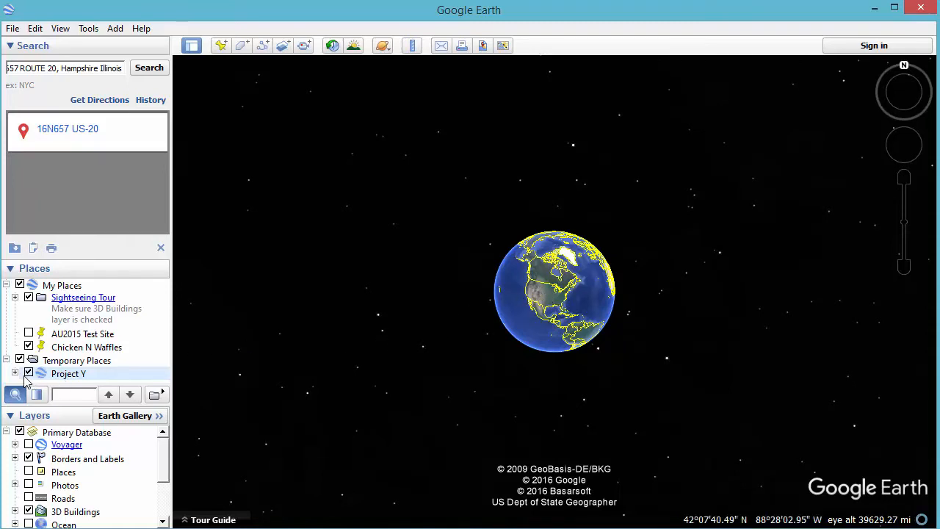
Expand Project Y and its Model folder under Temporary Places and zoom out around the boundary.
{"action": "left_click", "coordinate": [67, 374]}
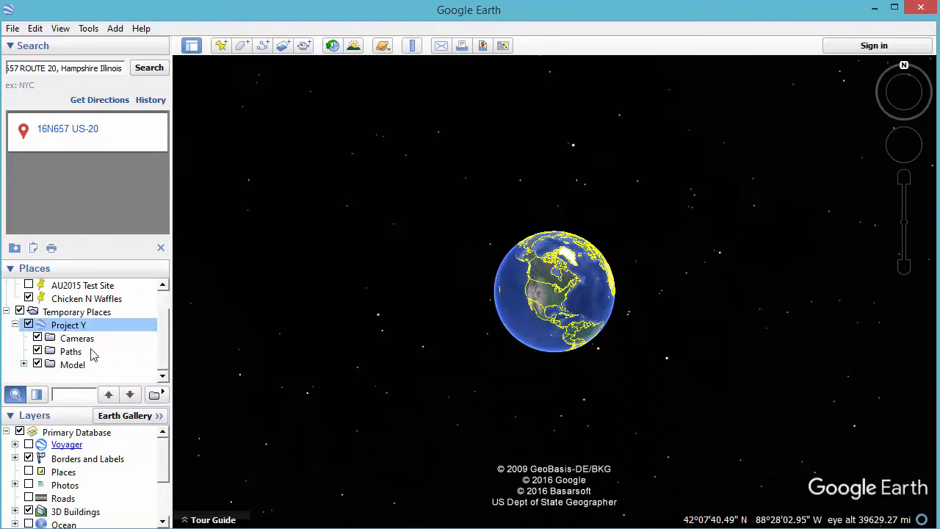
{"action": "left_click", "coordinate": [24, 367]}
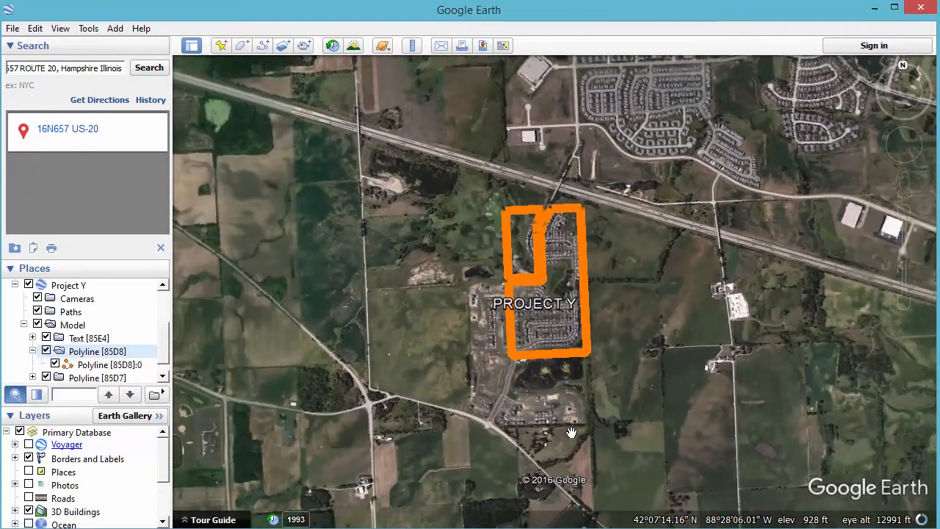
{"action": "scroll", "scroll_direction": "down", "scroll_amount": 3}
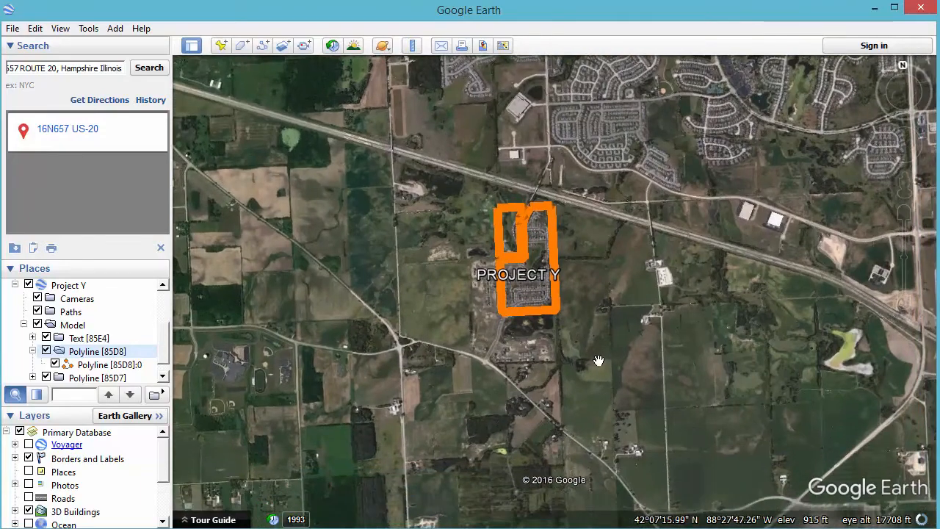
{"action": "scroll", "scroll_direction": "down", "scroll_amount": 3}
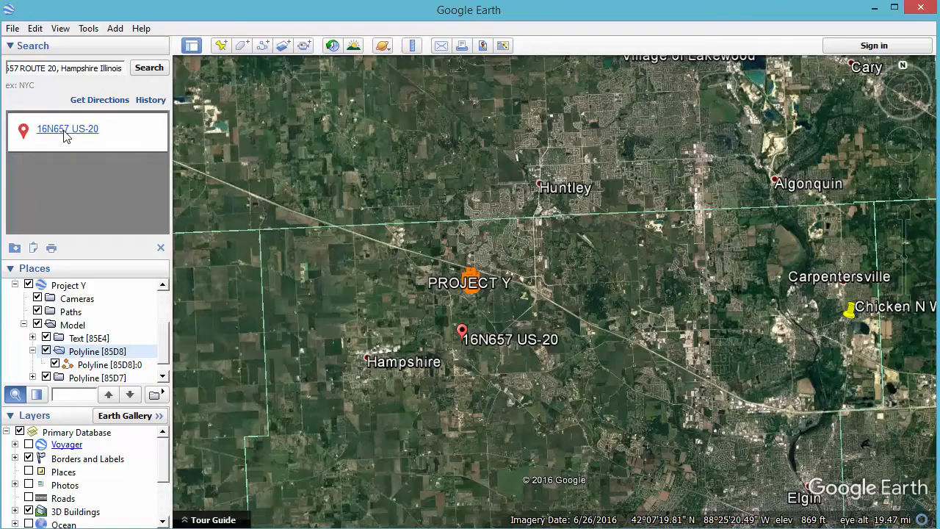
{"action": "scroll", "scroll_direction": "down", "scroll_amount": 3}
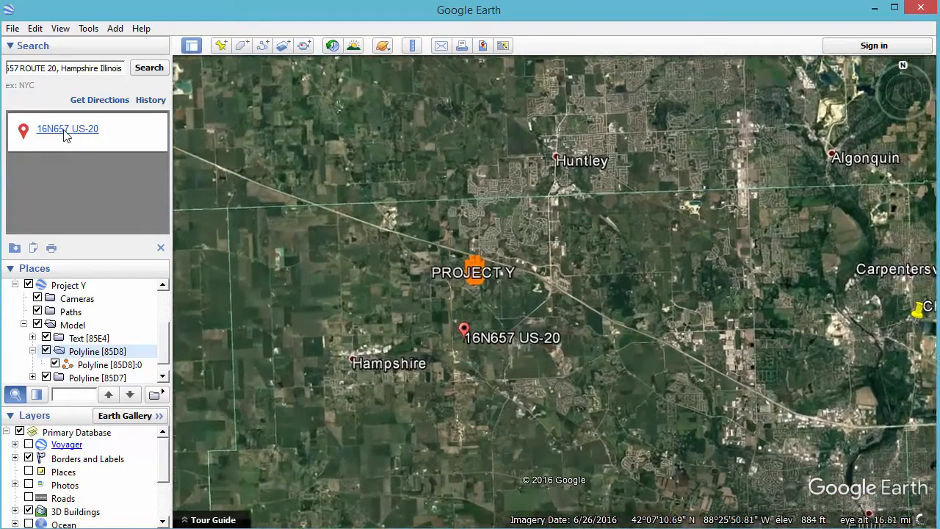
{"action": "scroll", "scroll_direction": "down", "scroll_amount": 3}
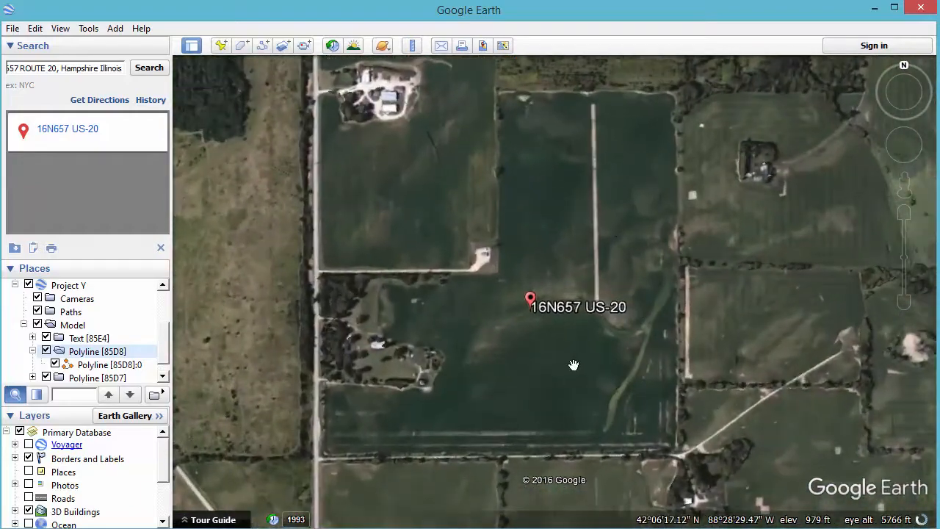
{"action": "scroll", "scroll_direction": "down", "scroll_amount": 3}
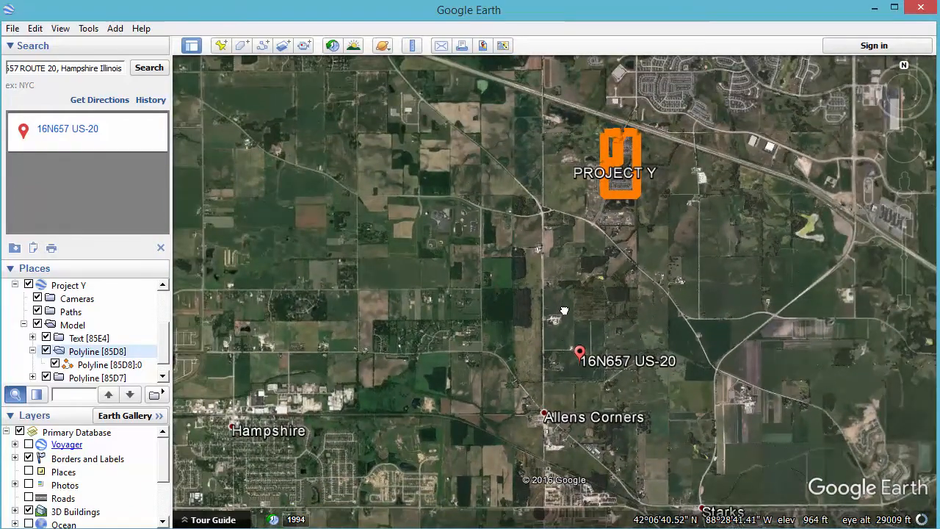
Pan and zoom to frame the orange Project Y boundary with the 16N657 US-20 marker.
{"action": "left_click_drag", "start_coordinate": [564, 309], "coordinate": [502, 271]}
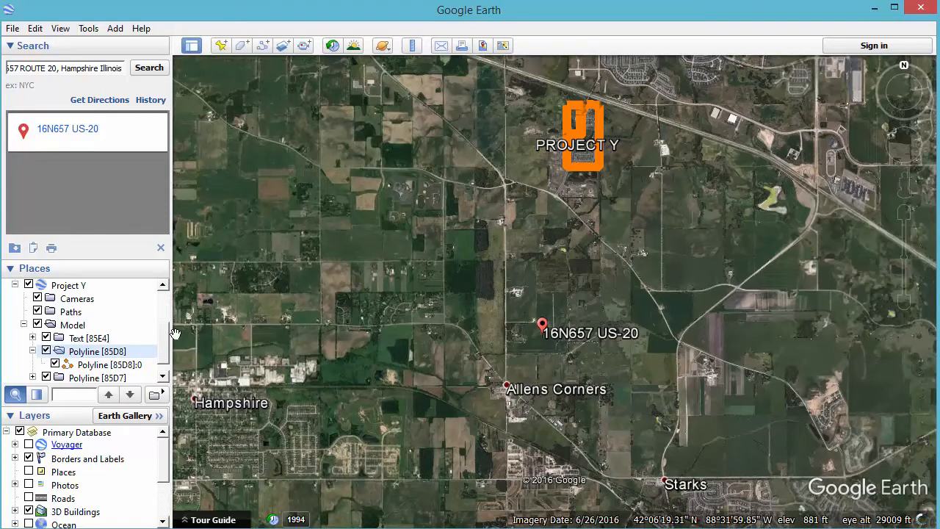
{"action": "scroll", "scroll_direction": "up", "scroll_amount": 3}
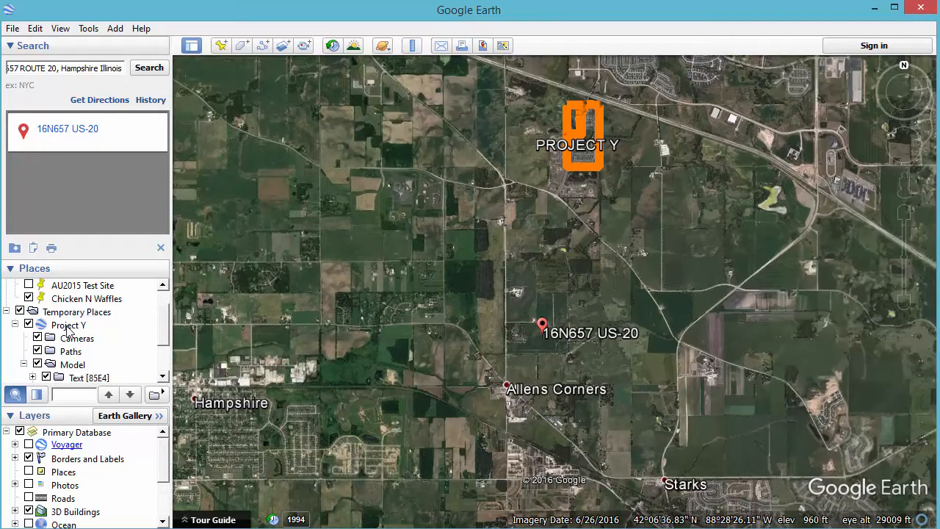
{"action": "right_click", "coordinate": [67, 324]}
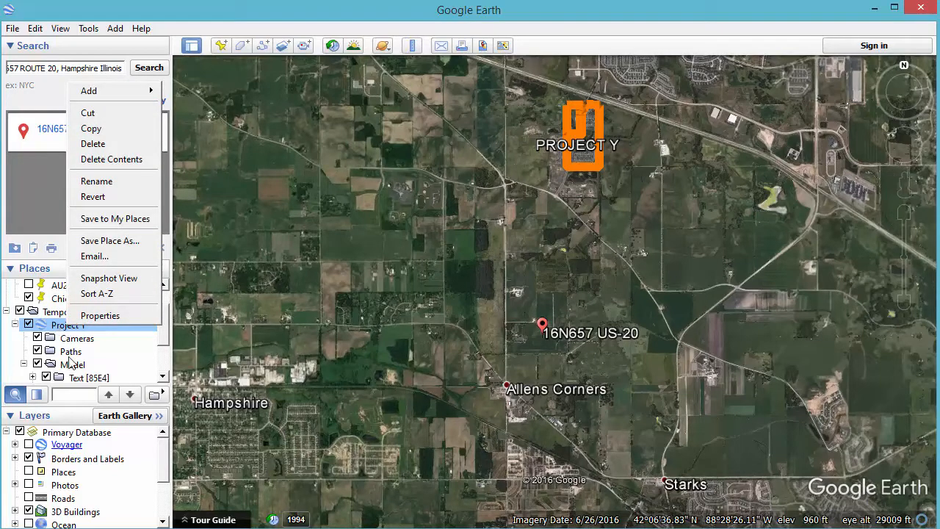
{"action": "mouse_move", "coordinate": [94, 256]}
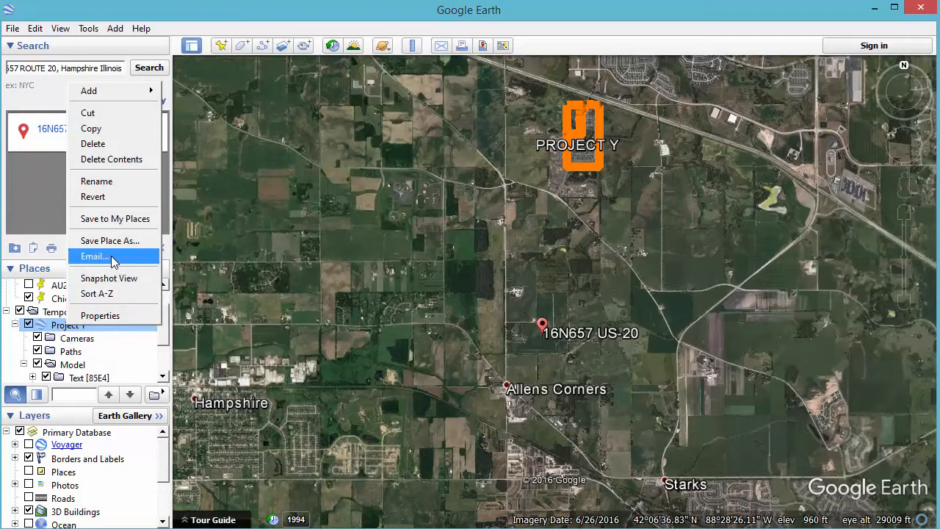
{"action": "left_click", "coordinate": [94, 256]}
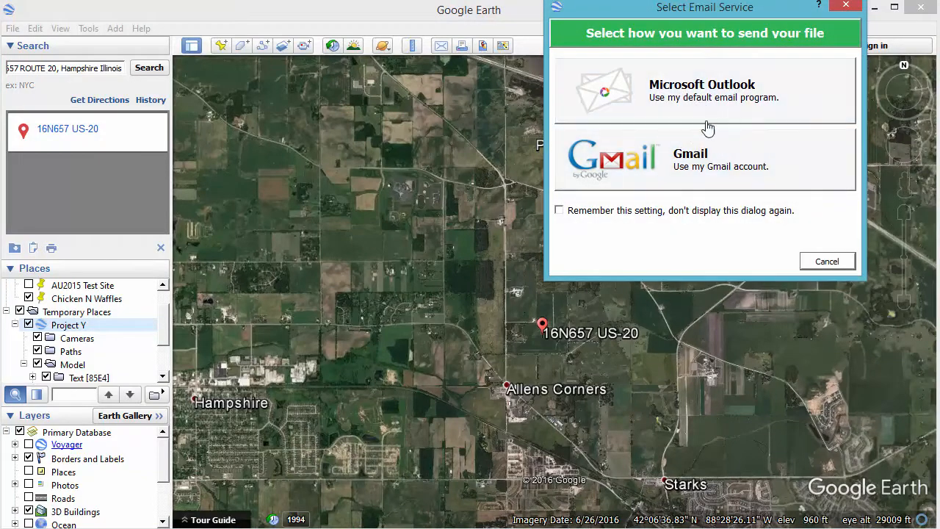
{"action": "mouse_move", "coordinate": [673, 108]}
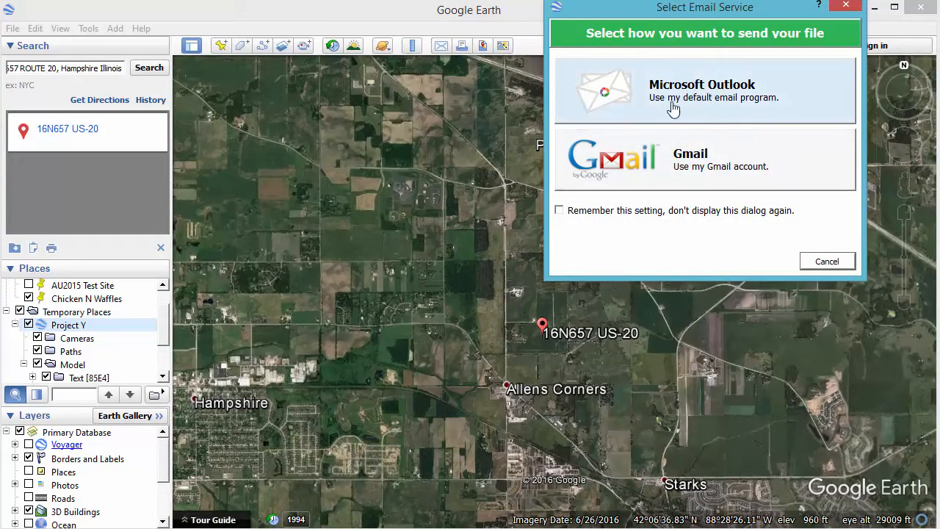
{"action": "mouse_move", "coordinate": [623, 266]}
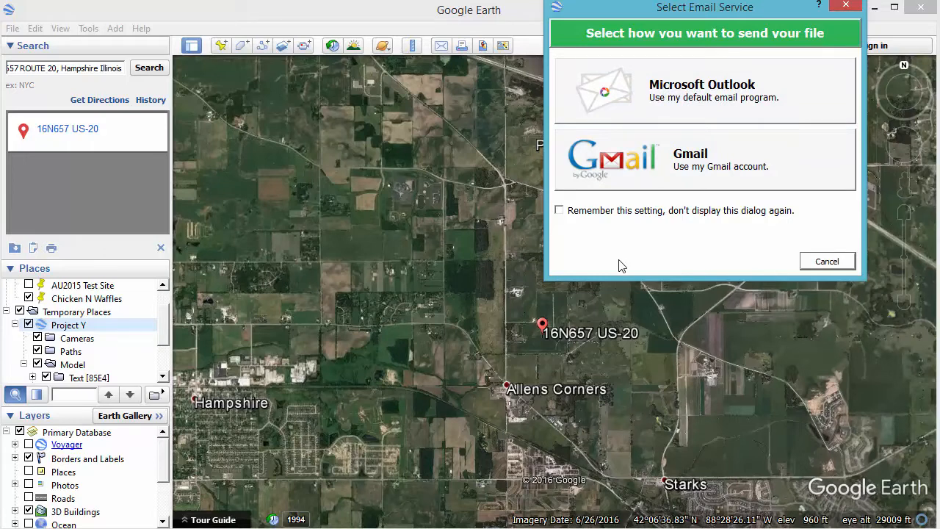
{"action": "mouse_move", "coordinate": [125, 346]}
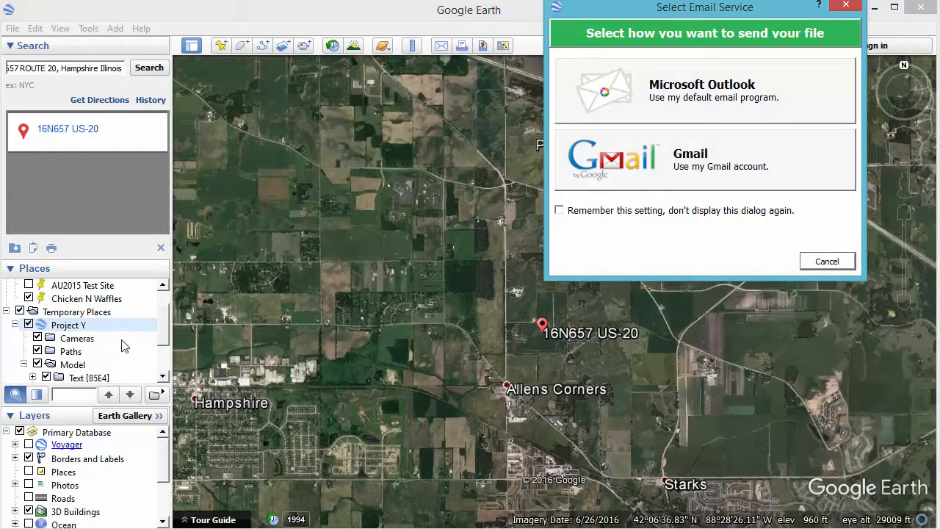
{"action": "mouse_move", "coordinate": [94, 370]}
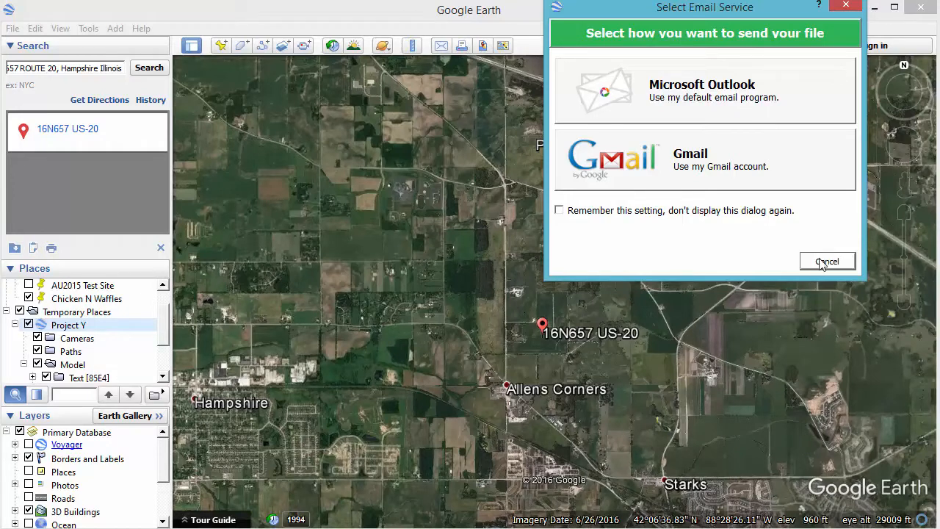
{"action": "left_click", "coordinate": [827, 261]}
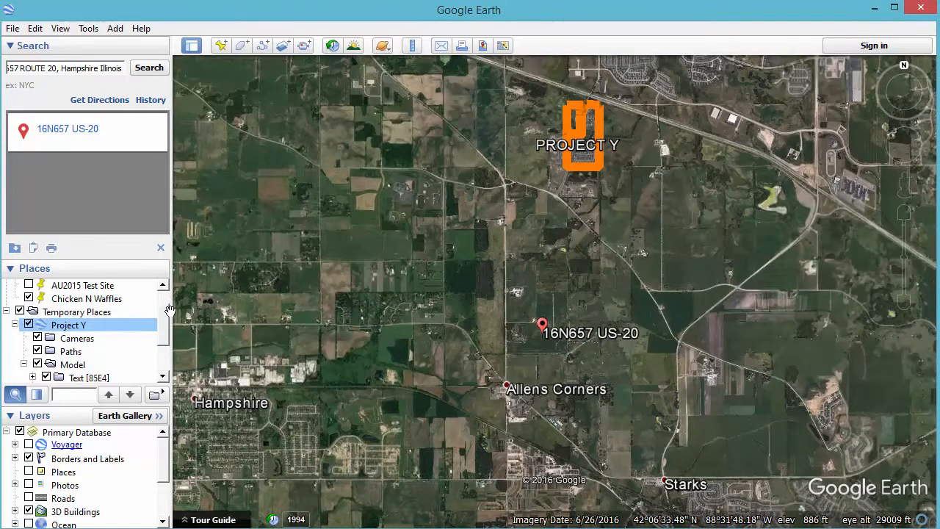
Delete the Project Y folder from Temporary Places via its right-click menu.
{"action": "right_click", "coordinate": [68, 325]}
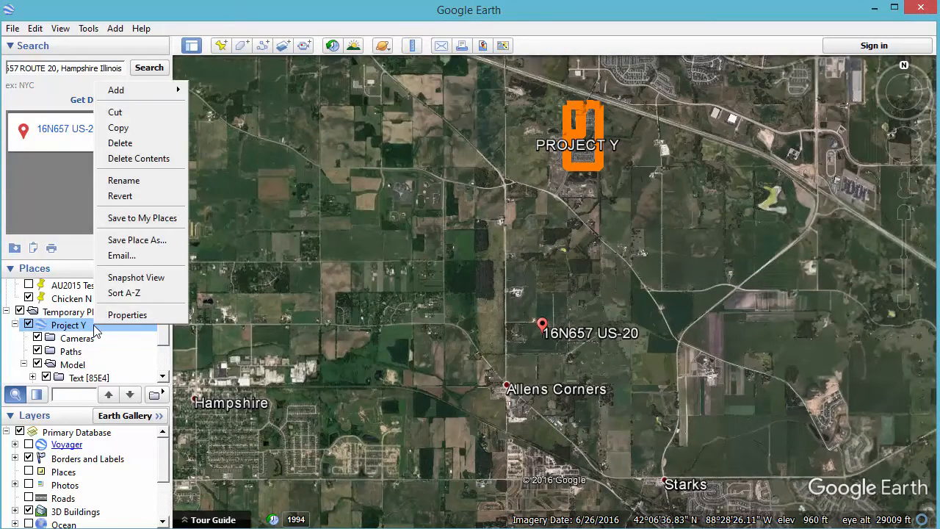
{"action": "mouse_move", "coordinate": [120, 142]}
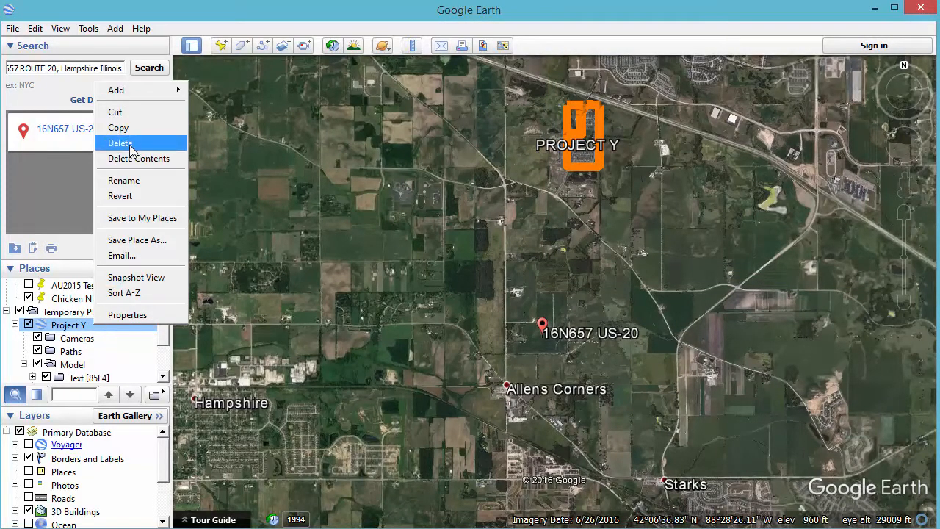
{"action": "left_click", "coordinate": [120, 143]}
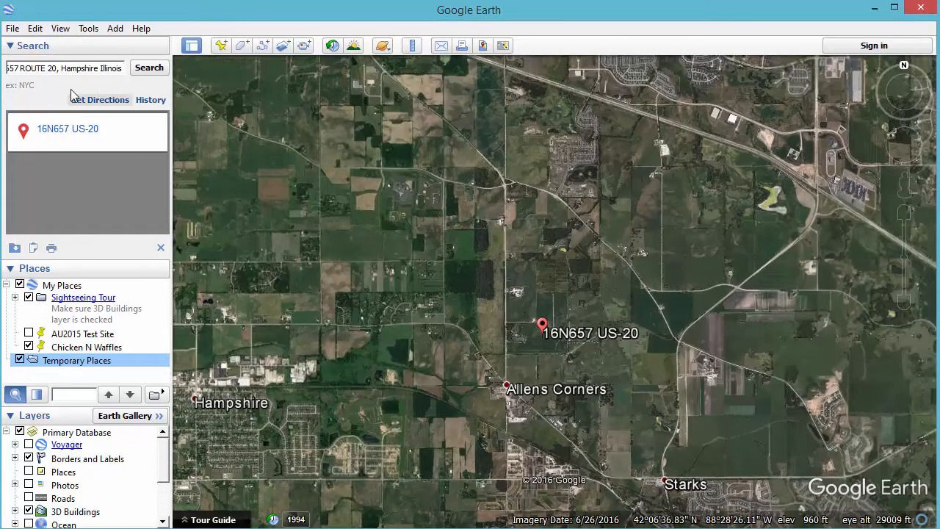
Open Custom Projects.kmz from Saved places, showing Project X, Y and Z boundaries.
{"action": "left_click", "coordinate": [12, 28]}
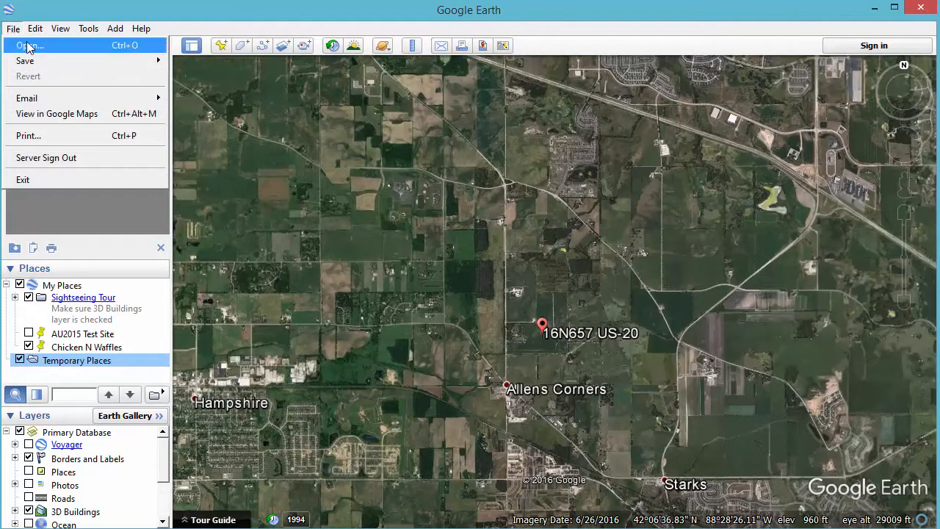
{"action": "left_click", "coordinate": [26, 44]}
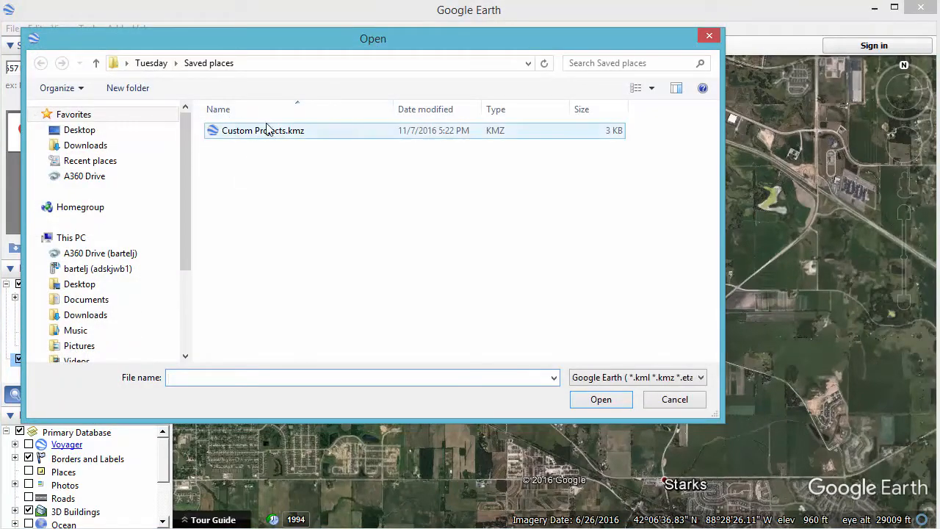
{"action": "left_click", "coordinate": [294, 244]}
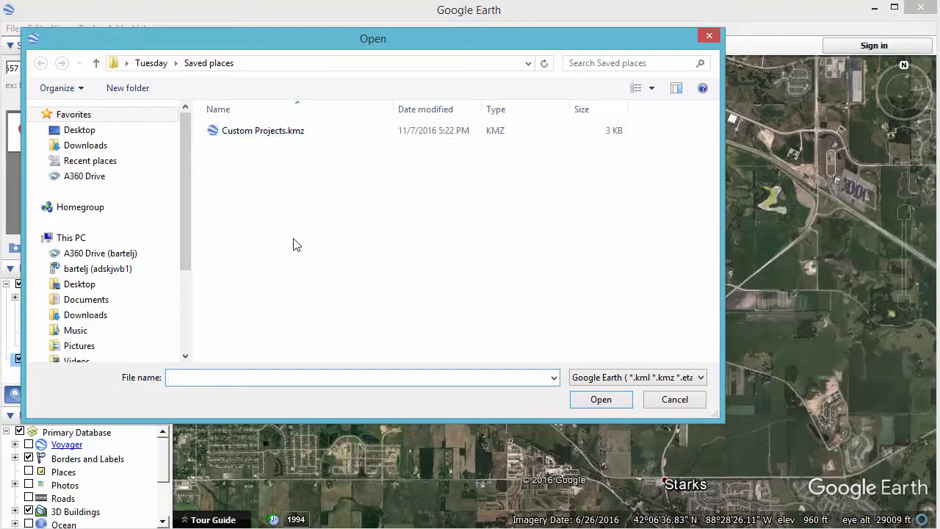
{"action": "left_click", "coordinate": [261, 129]}
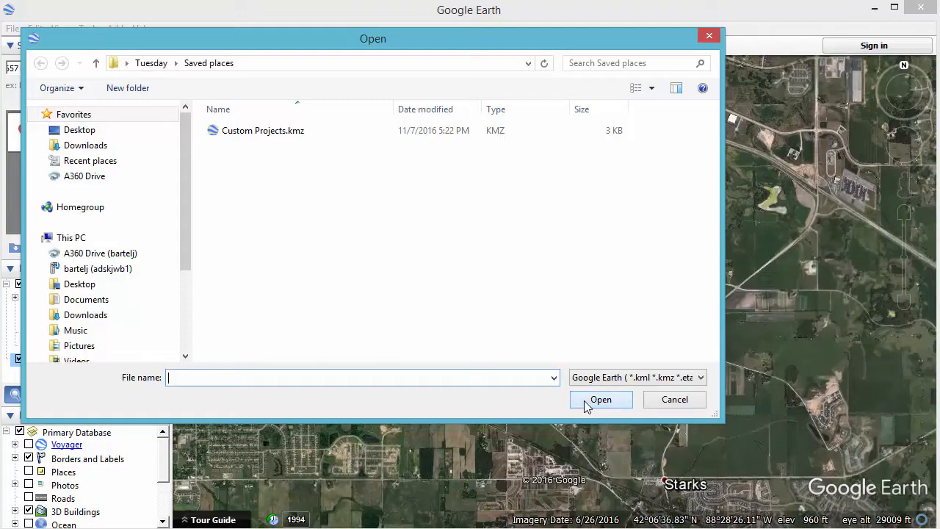
{"action": "mouse_move", "coordinate": [277, 146]}
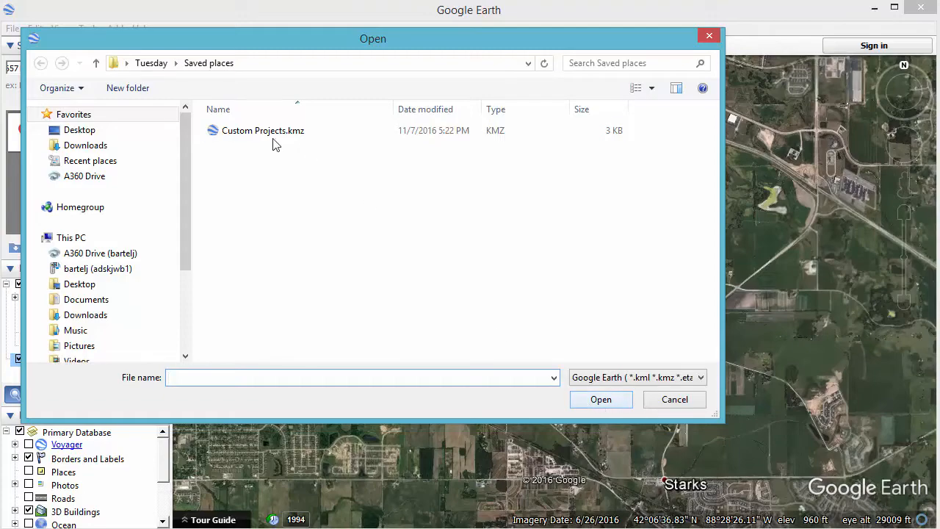
{"action": "left_click", "coordinate": [599, 400]}
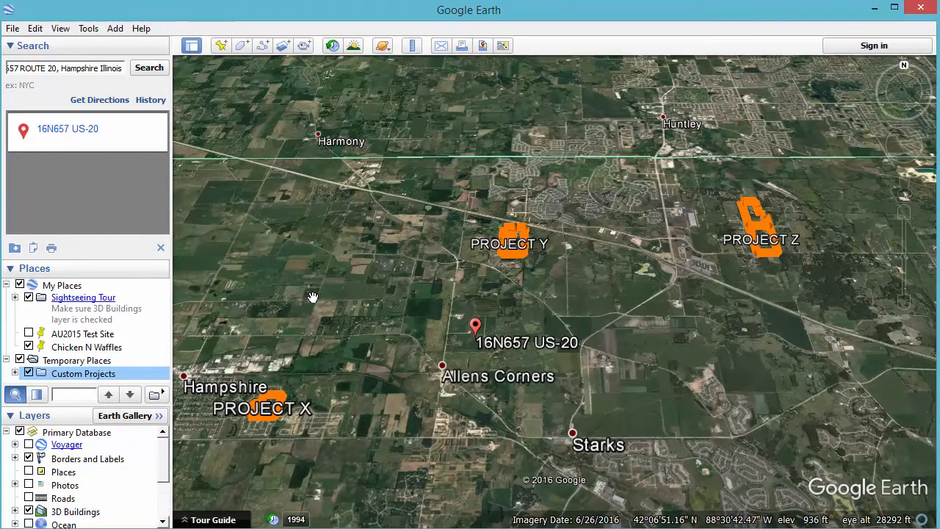
{"action": "mouse_move", "coordinate": [88, 335]}
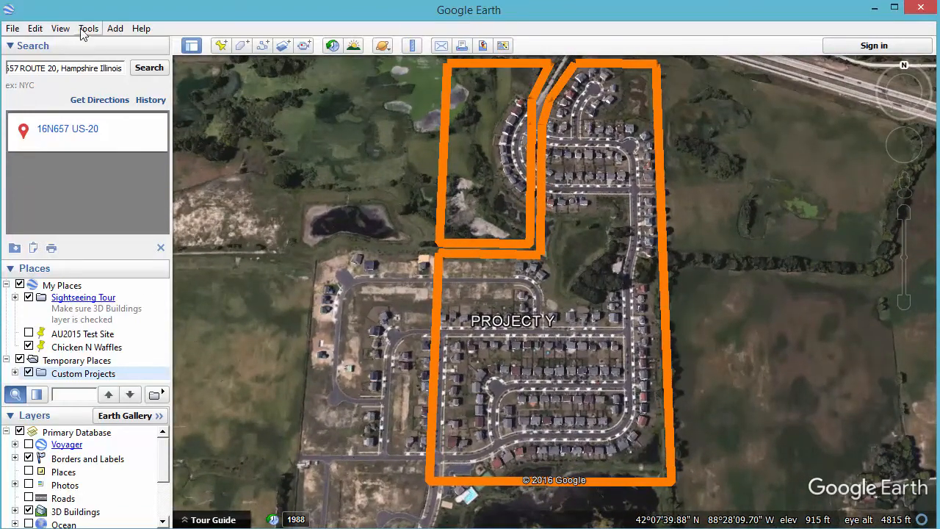
Add a placemark inside the Project Y boundary and name it 'Project Y Info'.
{"action": "left_click", "coordinate": [115, 28]}
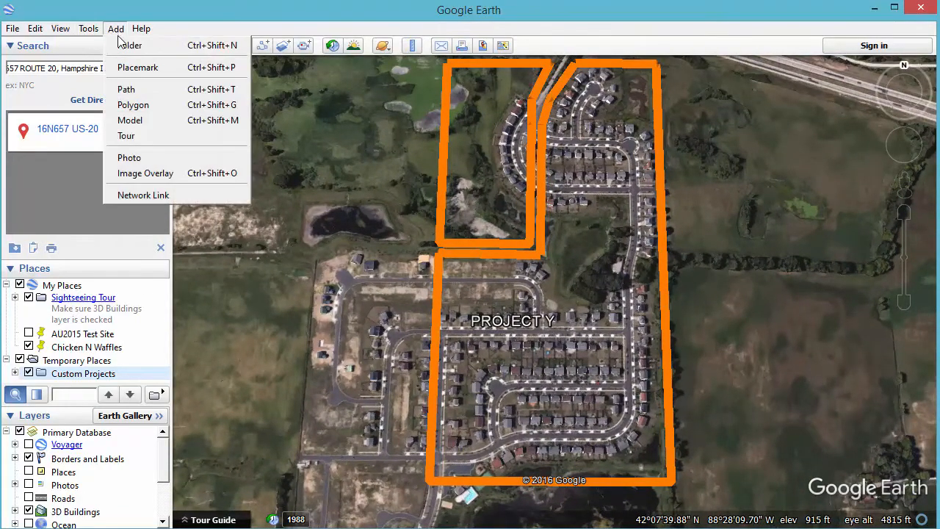
{"action": "left_click", "coordinate": [138, 68]}
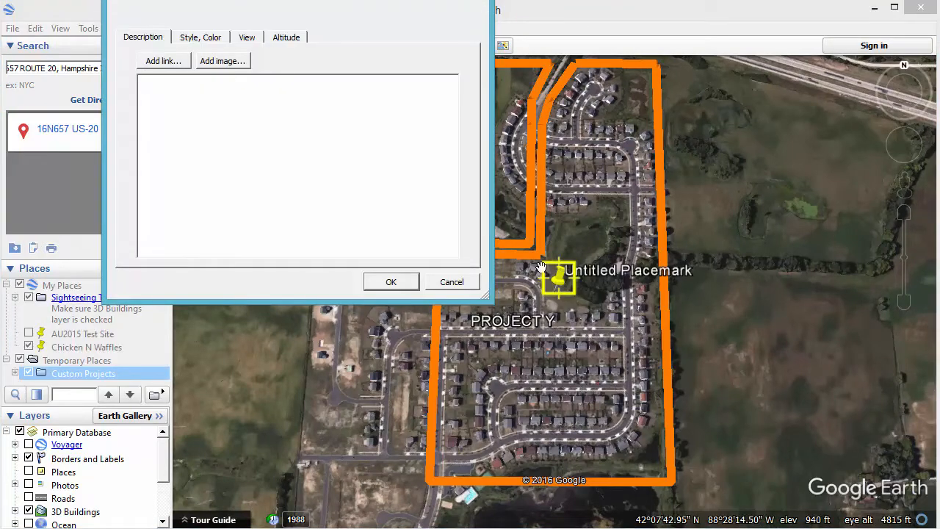
{"action": "left_click_drag", "start_coordinate": [558, 279], "coordinate": [624, 309]}
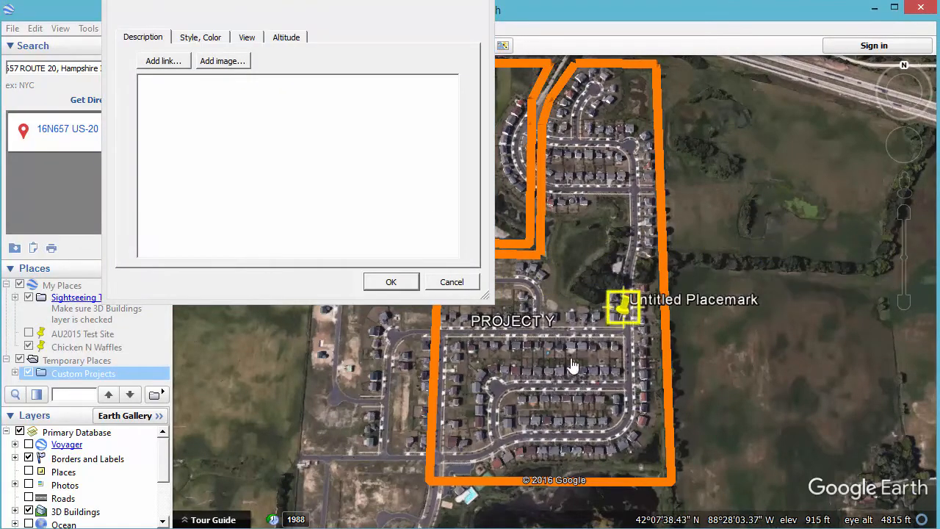
{"action": "left_click_drag", "start_coordinate": [624, 307], "coordinate": [585, 272]}
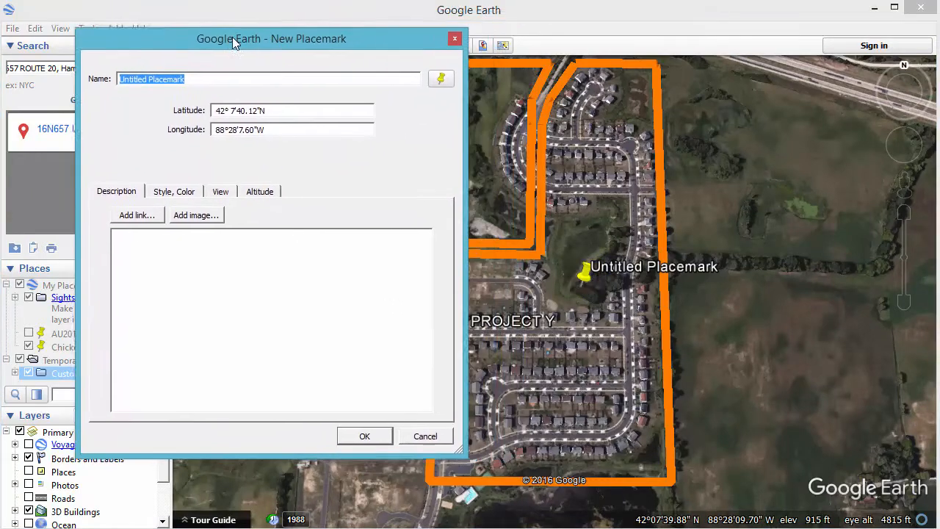
{"action": "left_click_drag", "start_coordinate": [271, 39], "coordinate": [247, 38]}
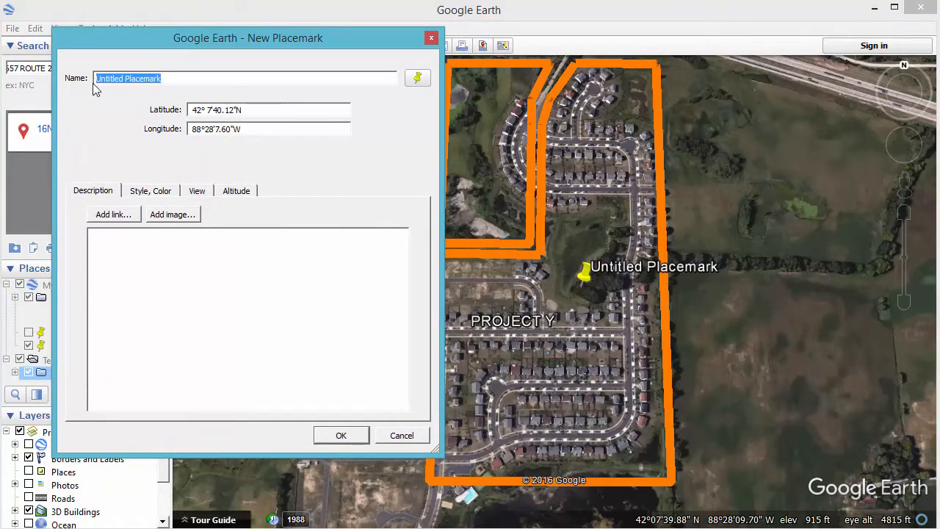
{"action": "type", "text": "Project"}
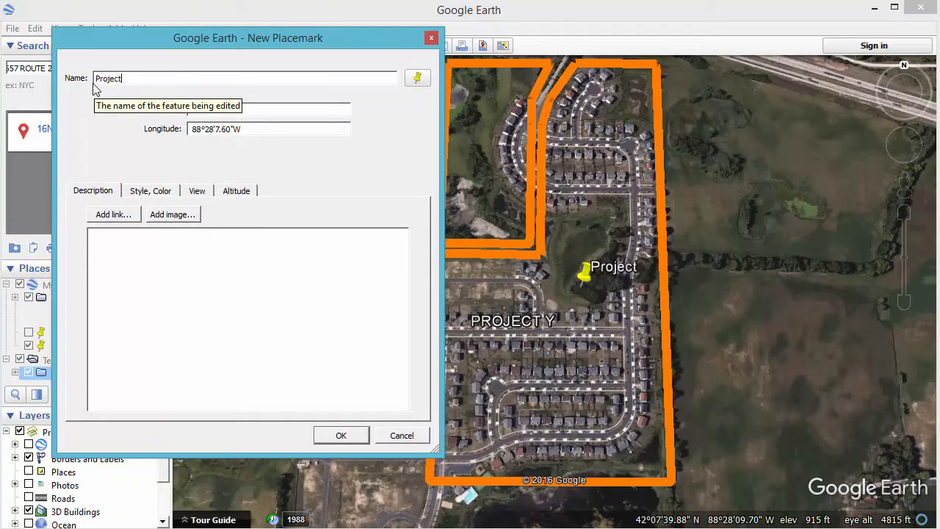
{"action": "type", "text": "Y Info"}
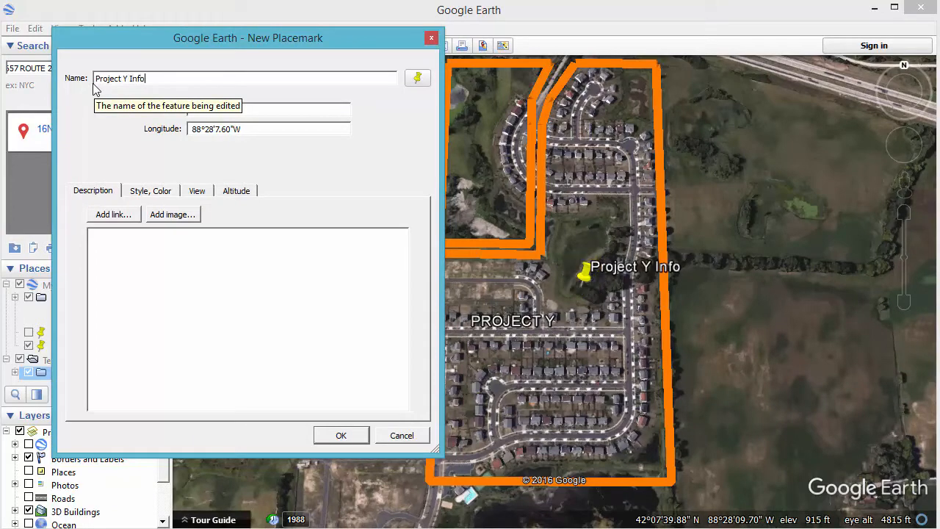
{"action": "mouse_move", "coordinate": [147, 202]}
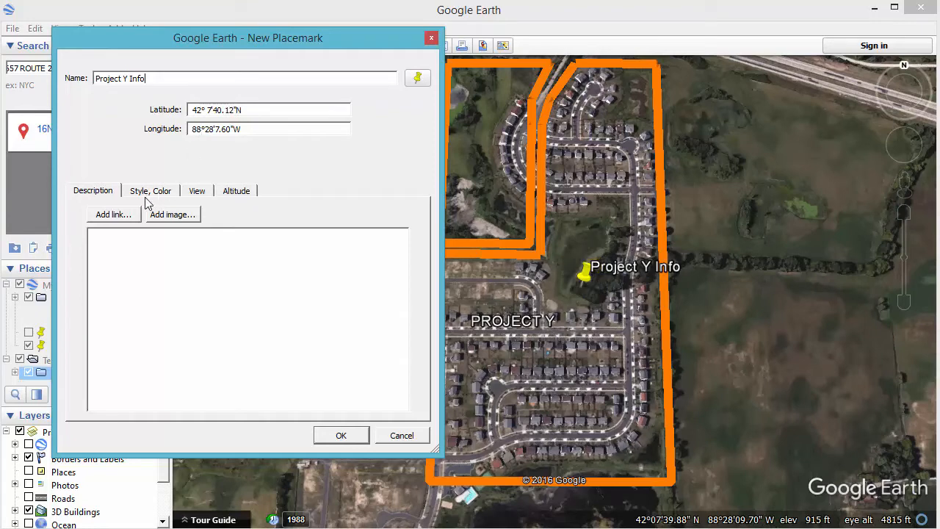
{"action": "mouse_move", "coordinate": [194, 162]}
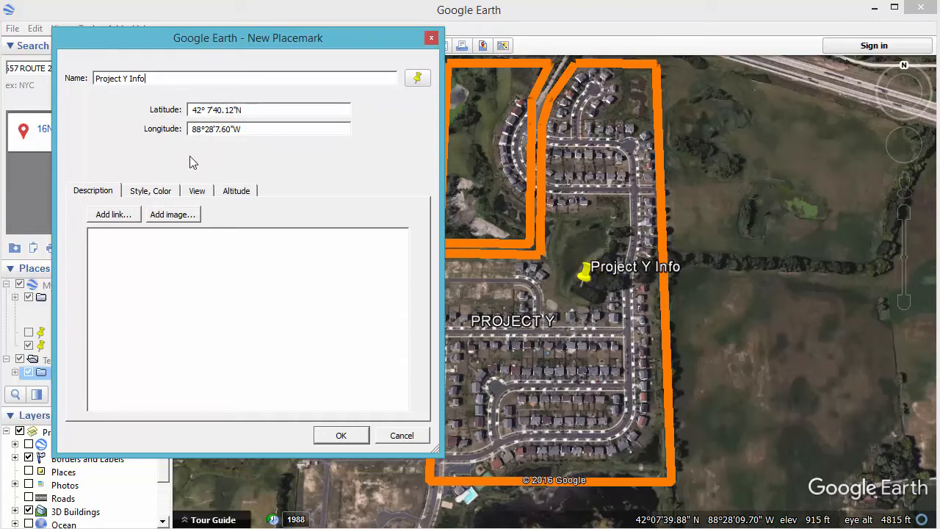
Start a description link for the placemark with its URL begun as c:/.
{"action": "left_click", "coordinate": [113, 214]}
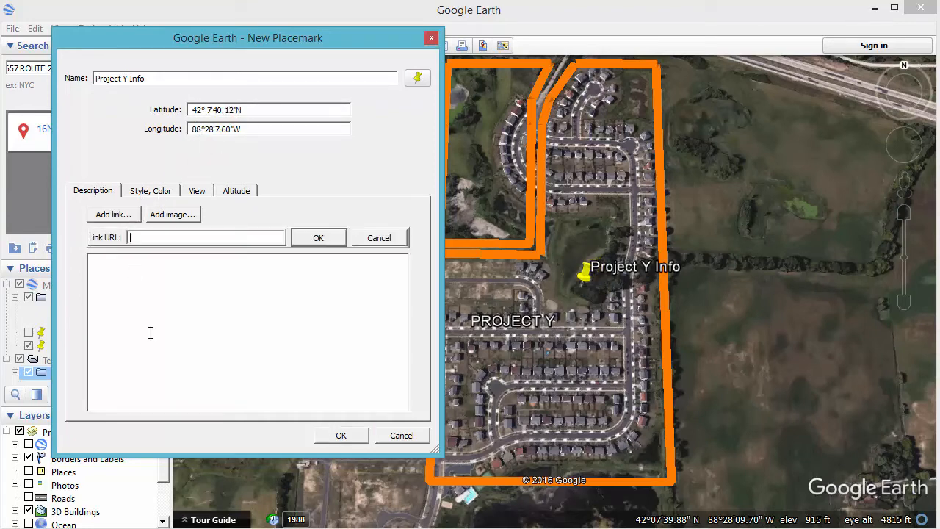
{"action": "mouse_move", "coordinate": [141, 248]}
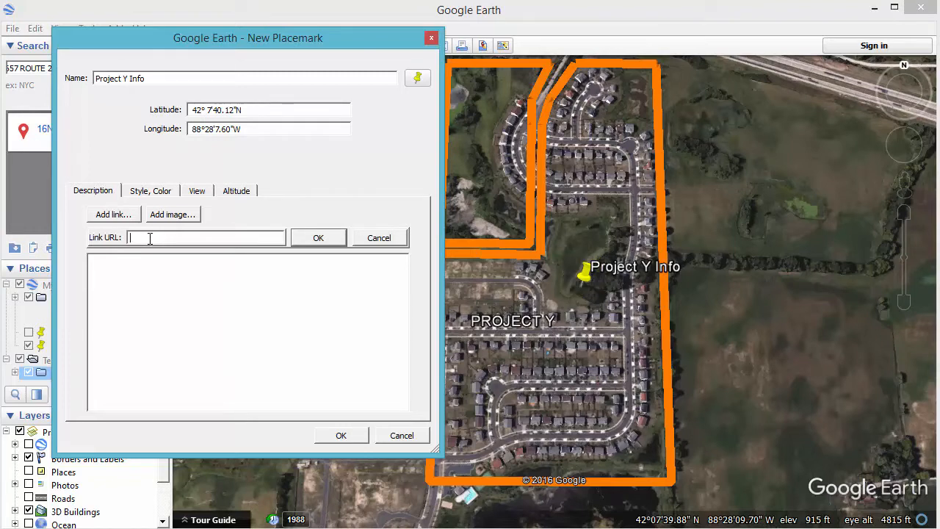
{"action": "type", "text": "c"}
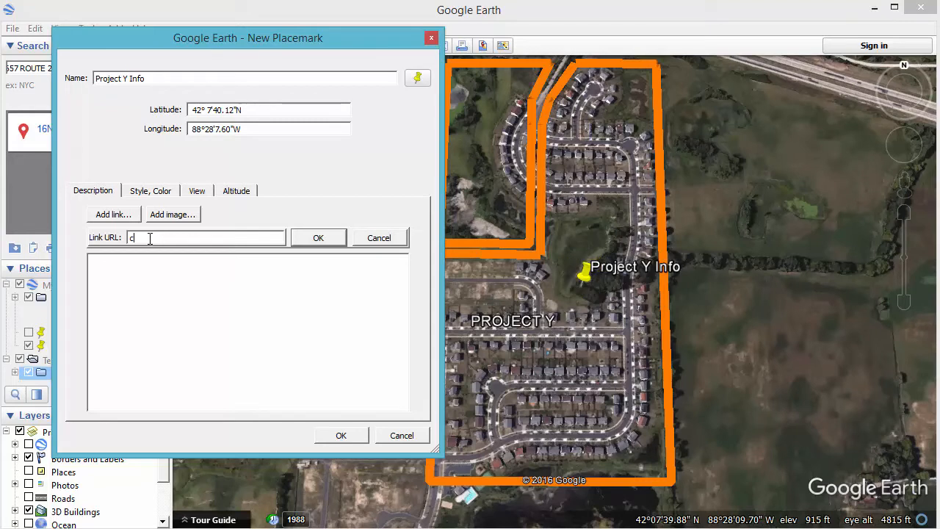
{"action": "type", "text": ":"}
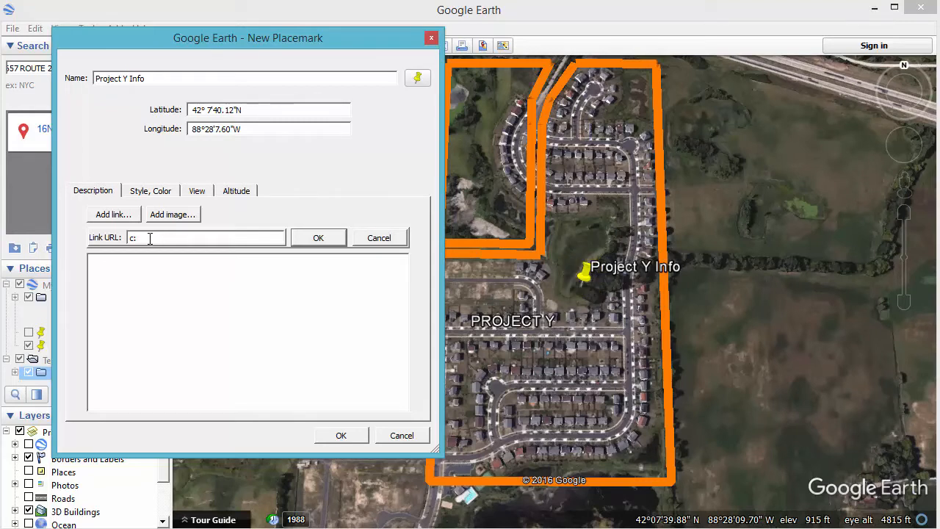
{"action": "type", "text": "/"}
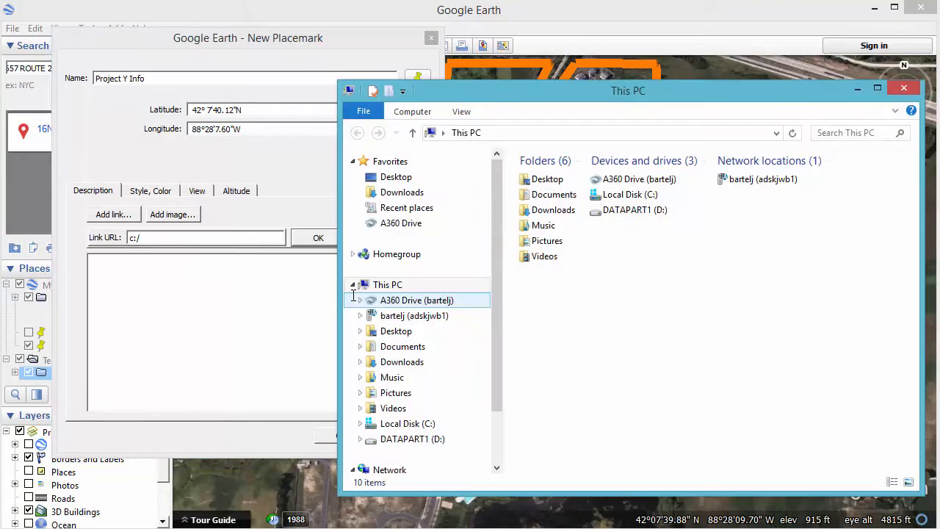
Browse into the C: drive's Projects folder.
{"action": "left_click", "coordinate": [629, 193]}
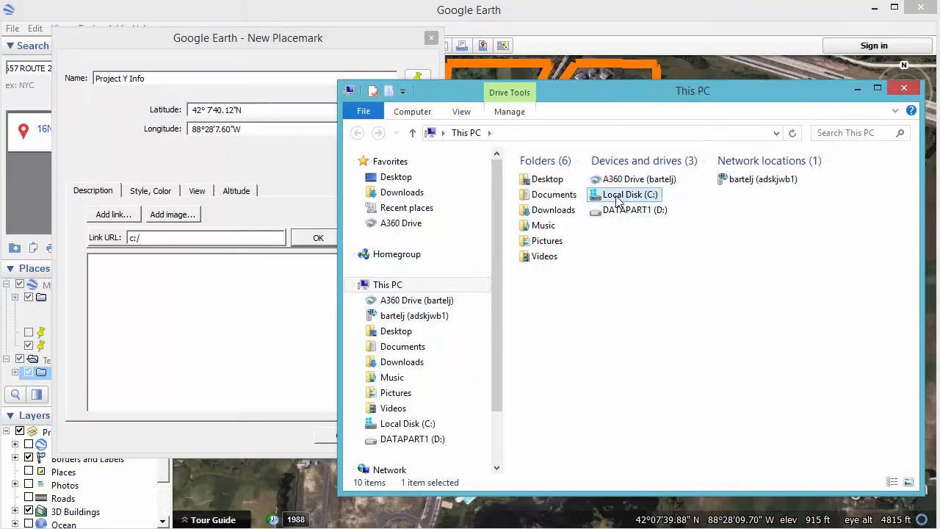
{"action": "double_click", "coordinate": [631, 194]}
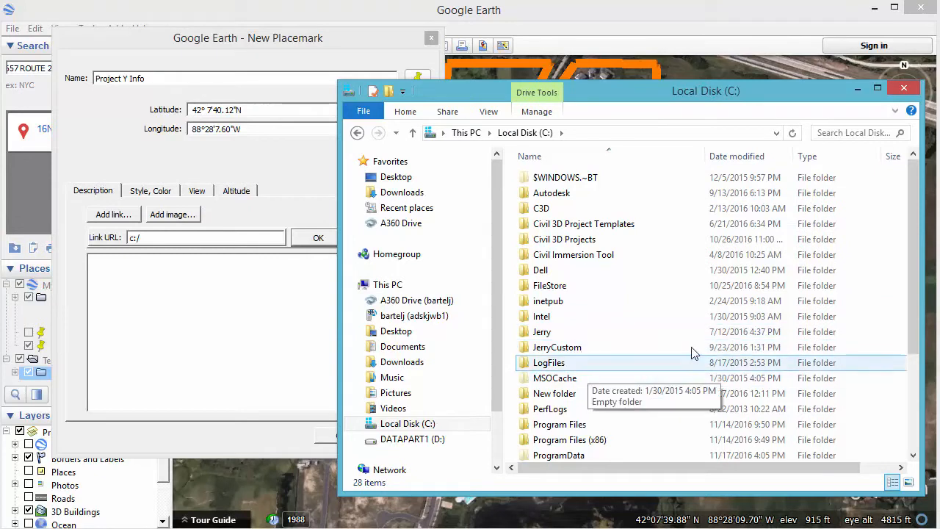
{"action": "scroll", "scroll_direction": "down", "scroll_amount": 3}
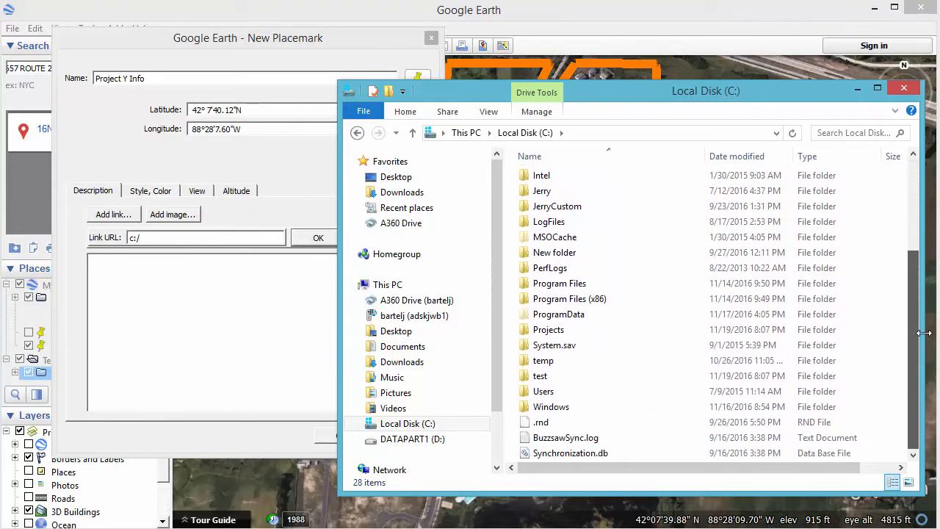
{"action": "double_click", "coordinate": [547, 329]}
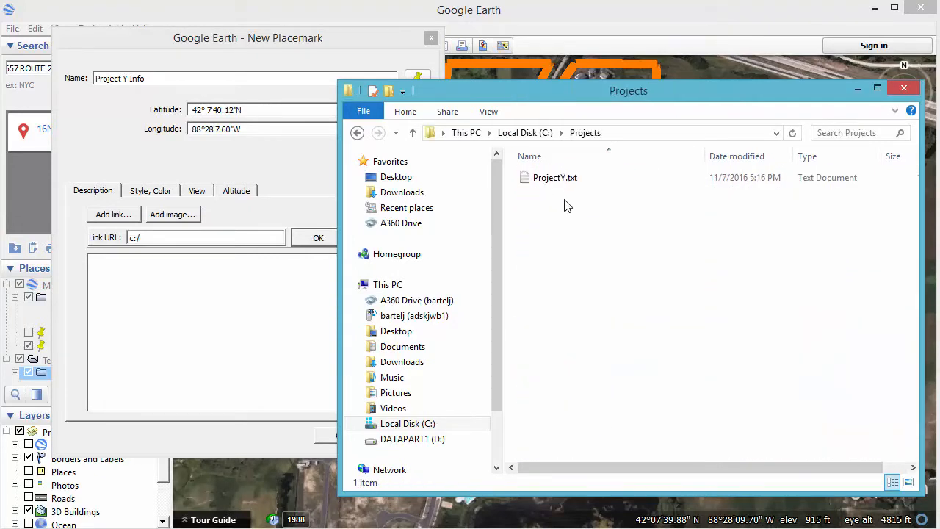
Open ProjectY.txt in Notepad and read through the Project Y details.
{"action": "left_click", "coordinate": [555, 176]}
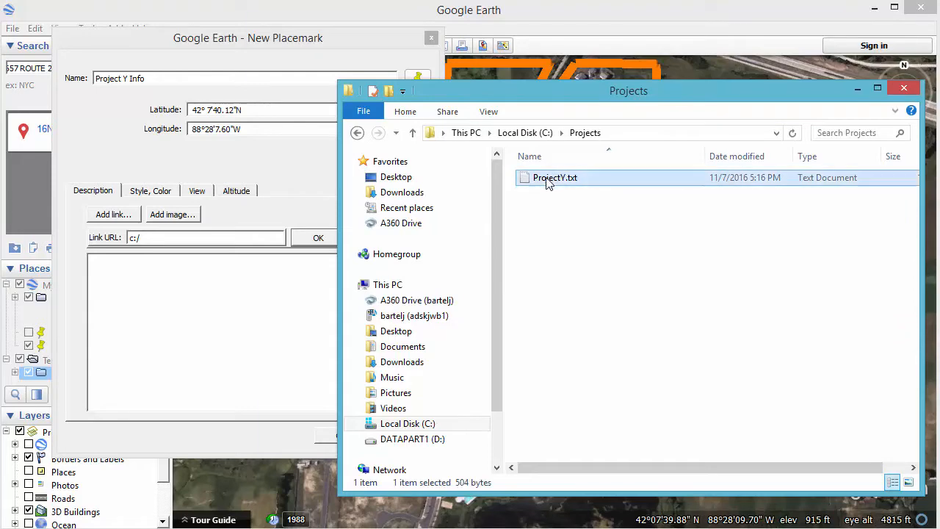
{"action": "double_click", "coordinate": [555, 177]}
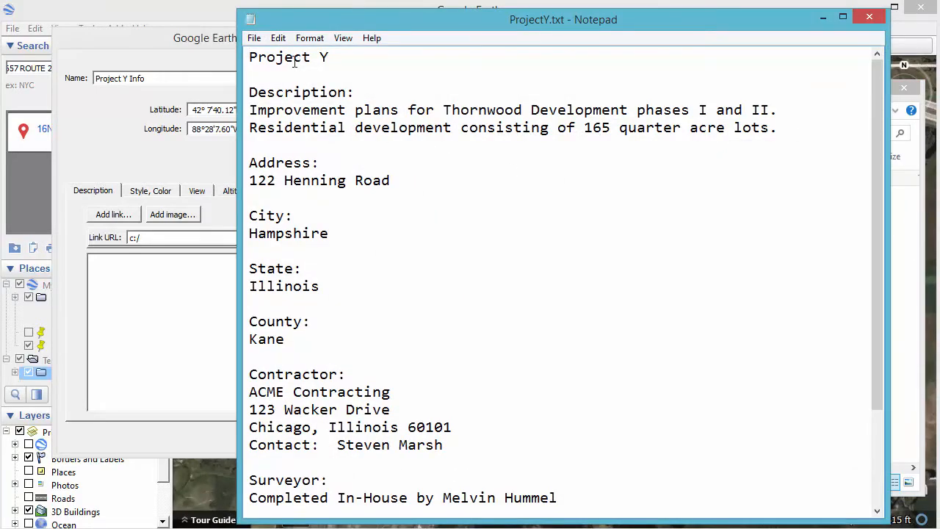
{"action": "mouse_move", "coordinate": [609, 279]}
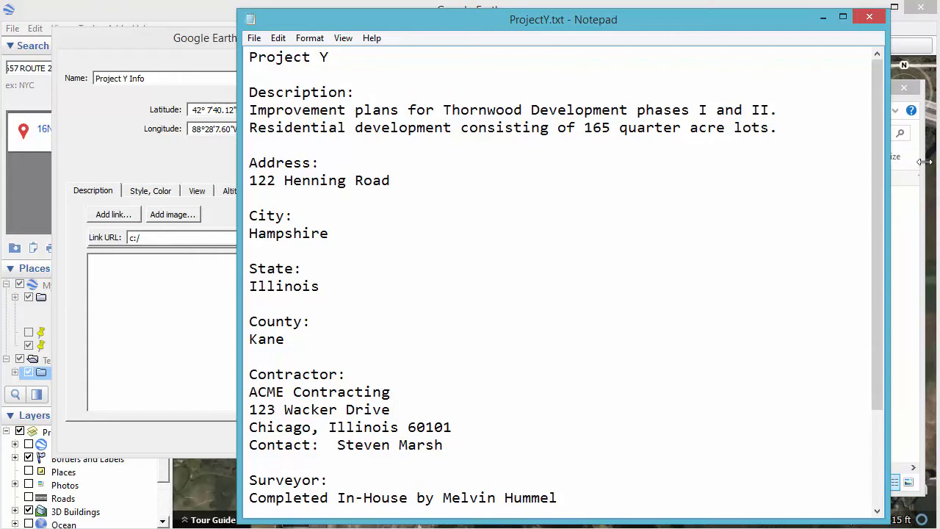
{"action": "scroll", "scroll_direction": "down", "scroll_amount": 3}
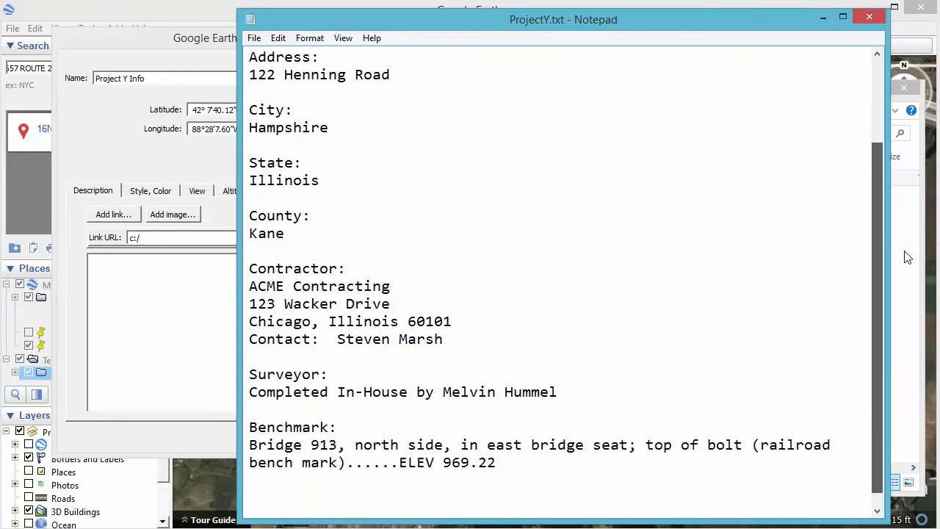
{"action": "scroll", "scroll_direction": "down", "scroll_amount": 3}
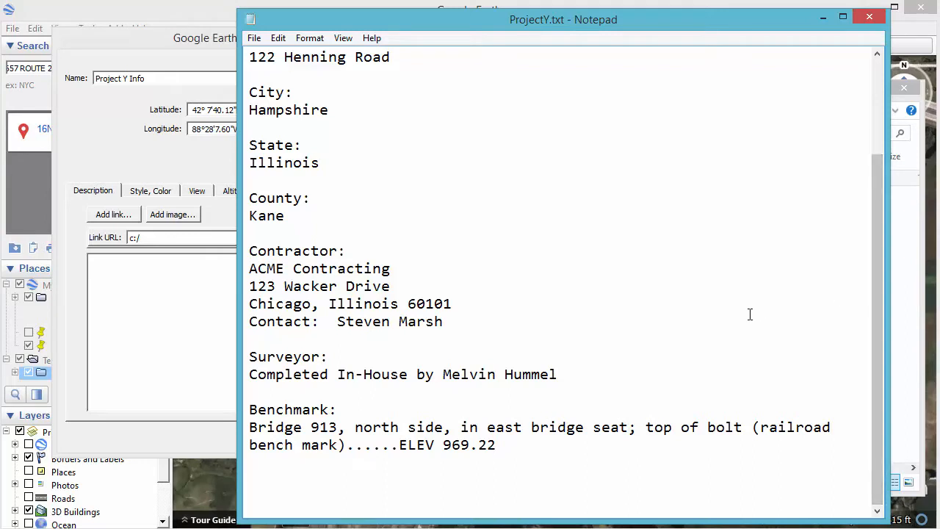
{"action": "mouse_move", "coordinate": [597, 450]}
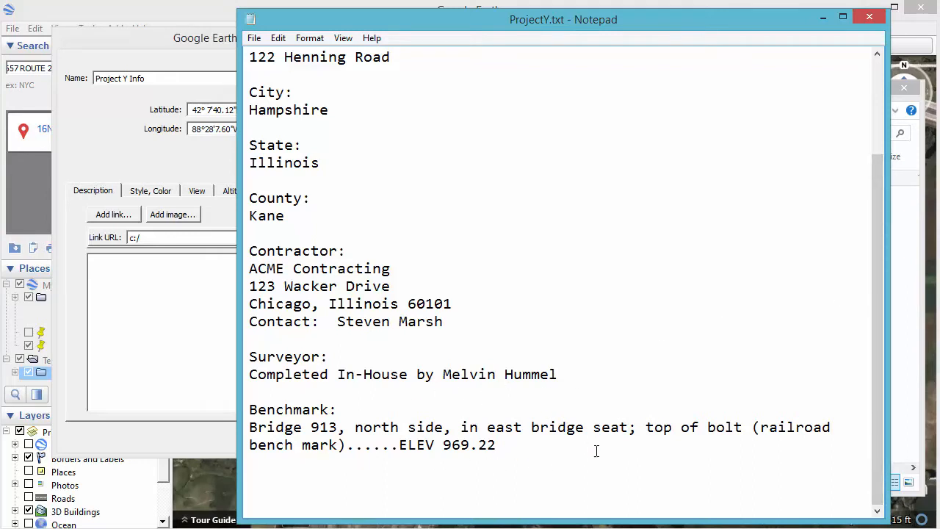
{"action": "mouse_move", "coordinate": [602, 458]}
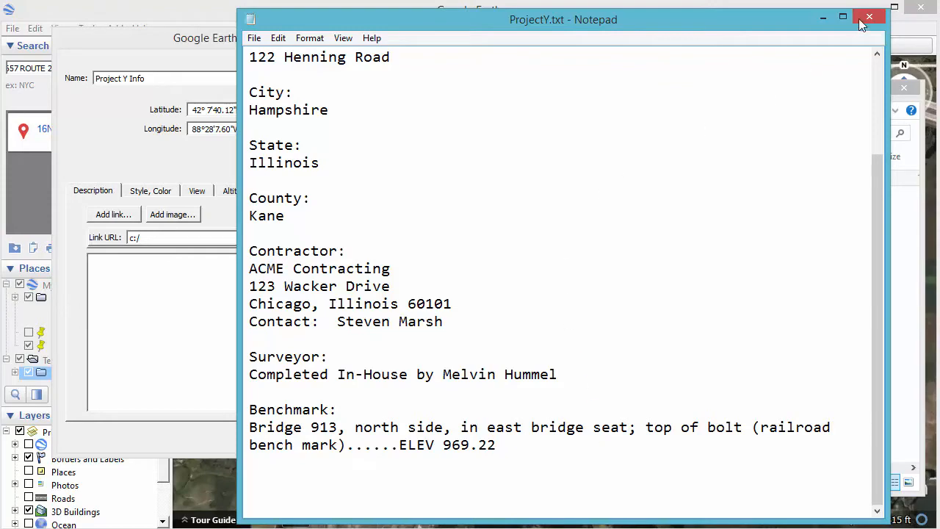
Close the ProjectY notes and hide the Projects folder window, returning to the placemark dialog.
{"action": "left_click", "coordinate": [870, 18]}
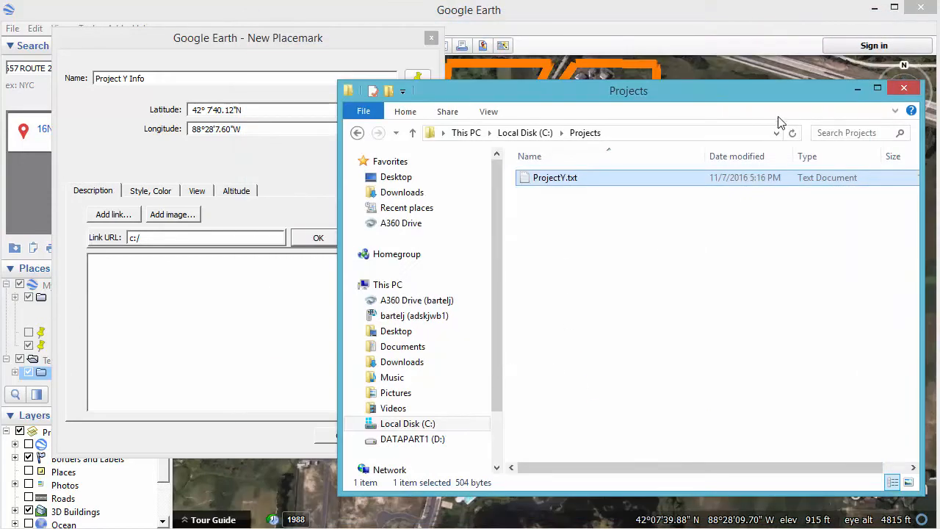
{"action": "mouse_move", "coordinate": [602, 279]}
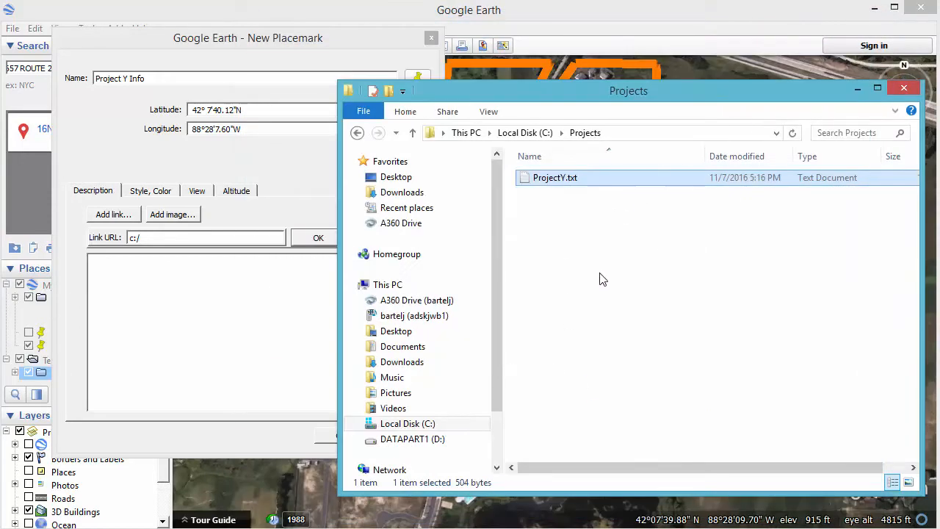
{"action": "mouse_move", "coordinate": [858, 112]}
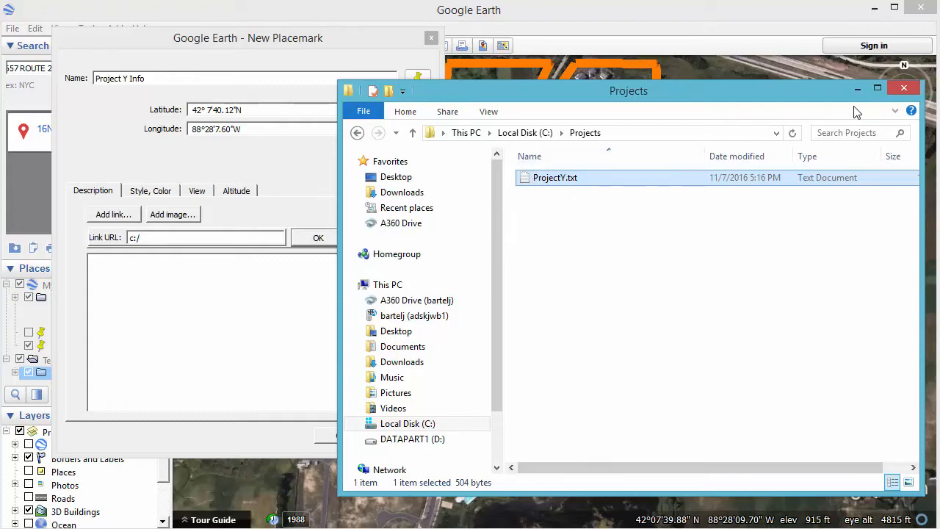
{"action": "left_click", "coordinate": [904, 88]}
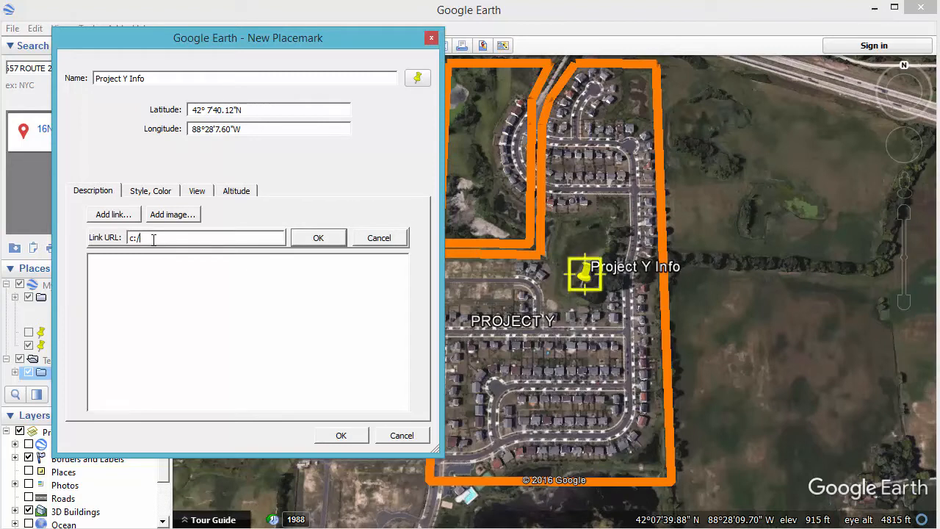
Complete the link URL as c:/projects/Projecty.txt and insert it into the description.
{"action": "type", "text": "projects"}
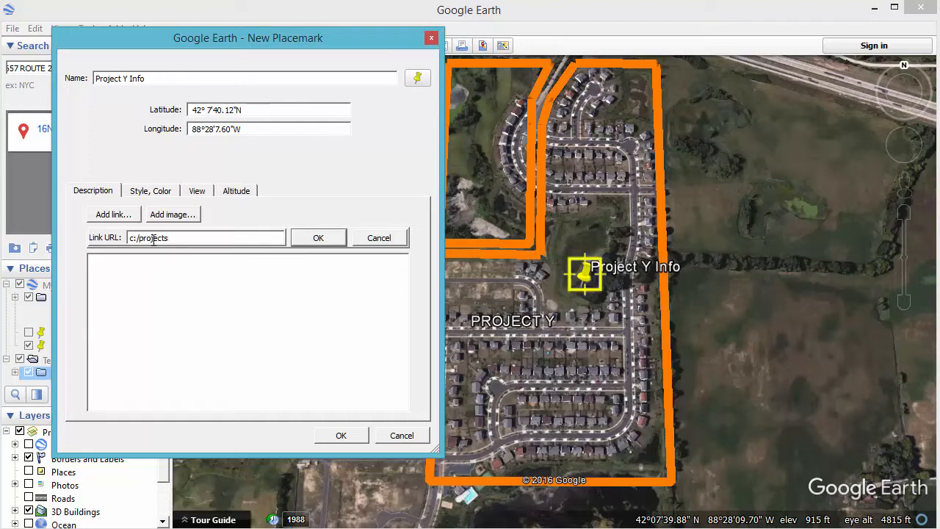
{"action": "type", "text": "/P"}
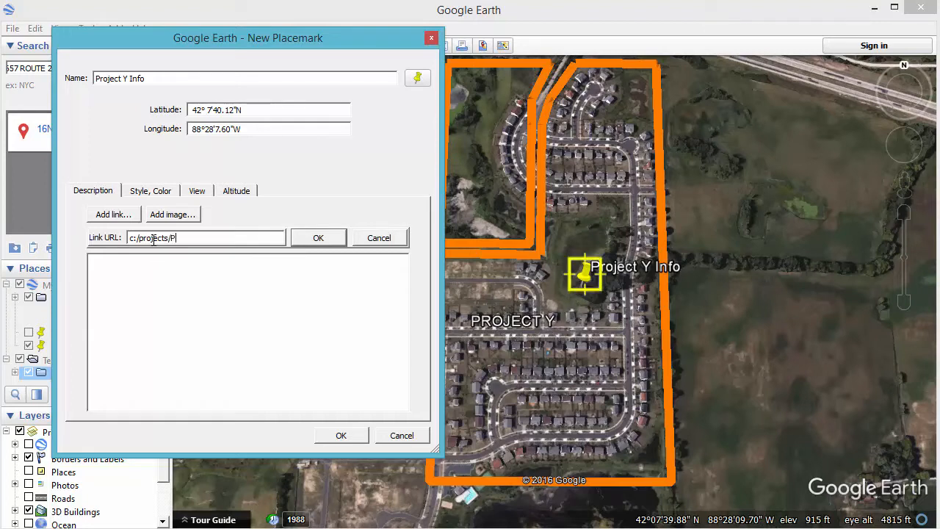
{"action": "type", "text": "rojecty.t"}
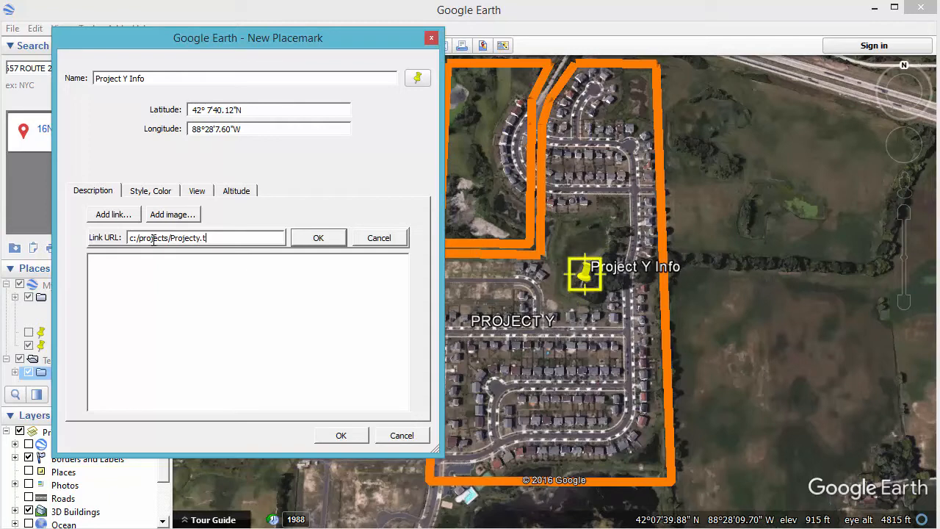
{"action": "type", "text": "xt"}
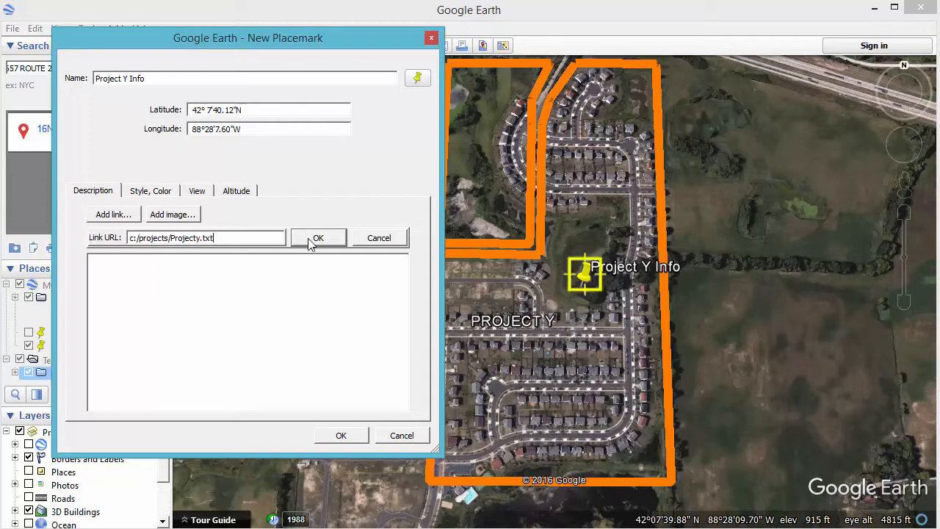
{"action": "left_click", "coordinate": [317, 238]}
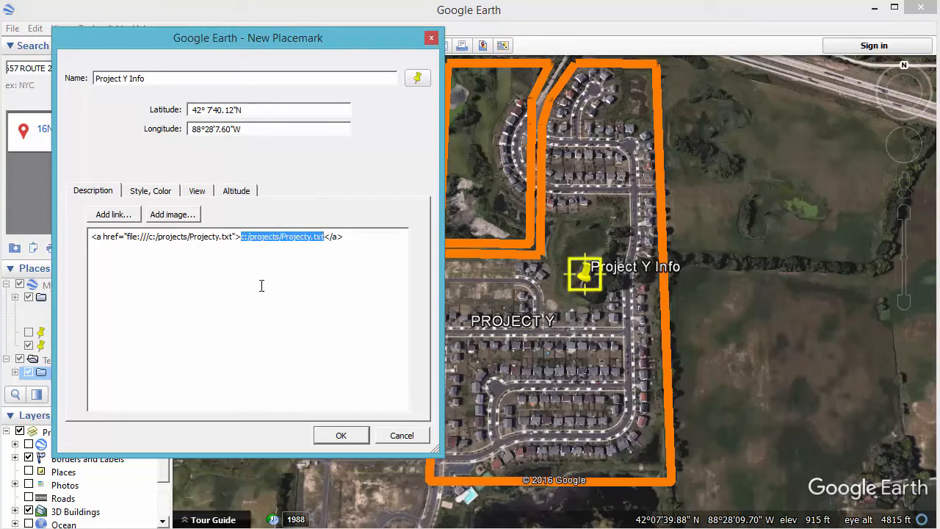
Label the link 'Project Info' and save the Project Y Info placemark.
{"action": "type", "text": "Projec"}
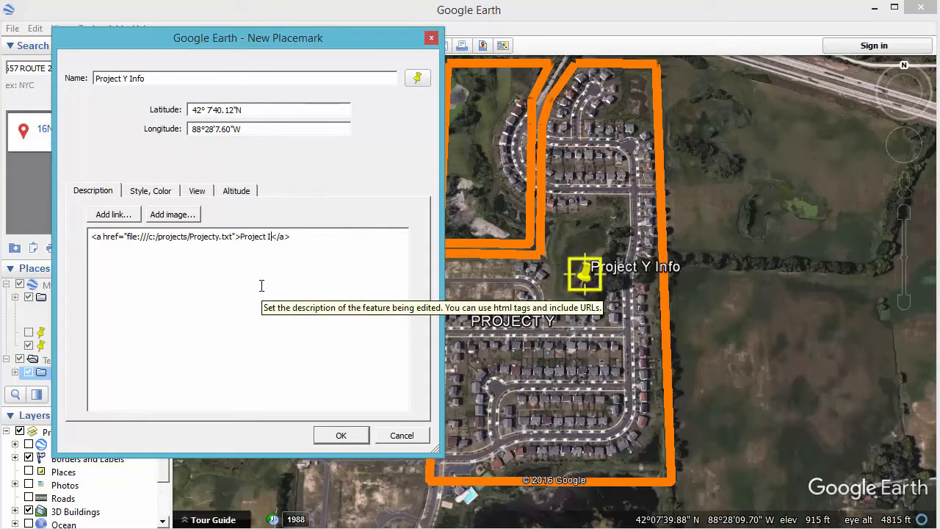
{"action": "type", "text": "nfo"}
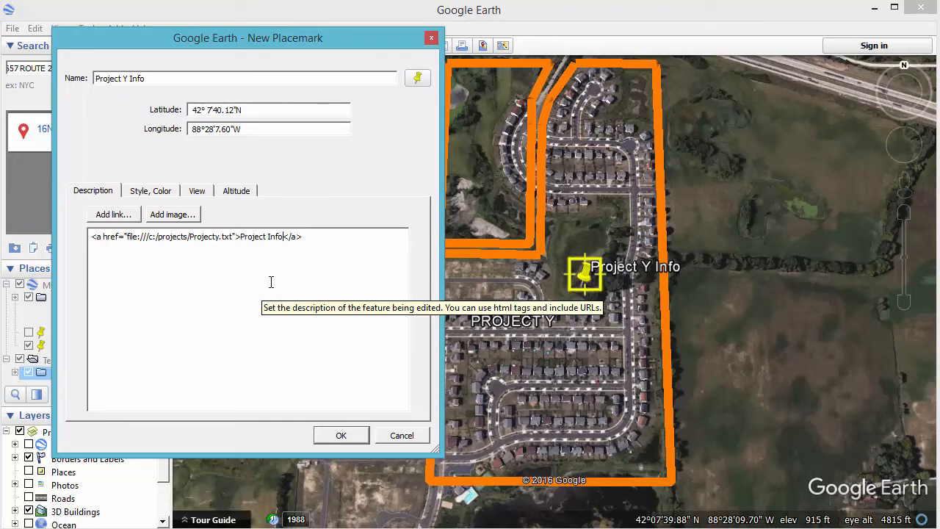
{"action": "mouse_move", "coordinate": [352, 436]}
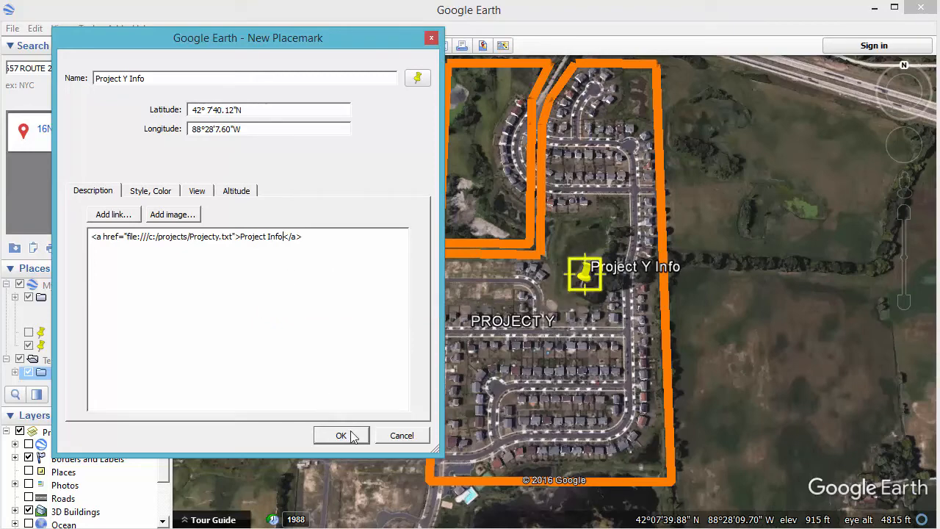
{"action": "left_click", "coordinate": [341, 435]}
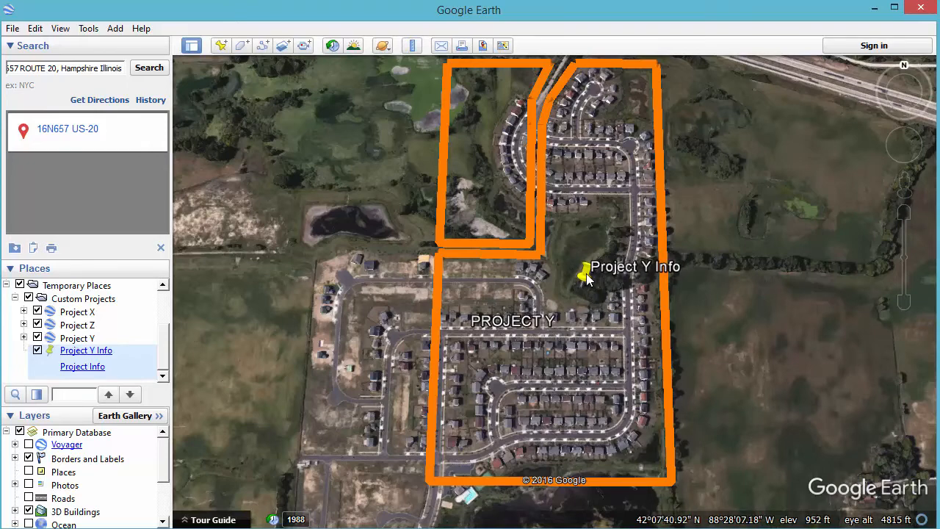
Open the Project Y Info balloon and follow its Project Info link to the text file.
{"action": "left_click", "coordinate": [584, 273]}
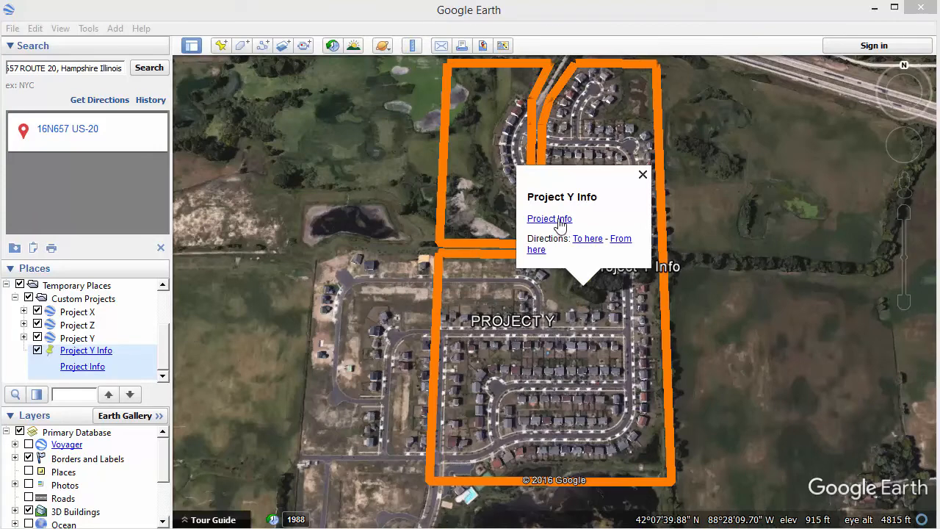
{"action": "left_click", "coordinate": [550, 218]}
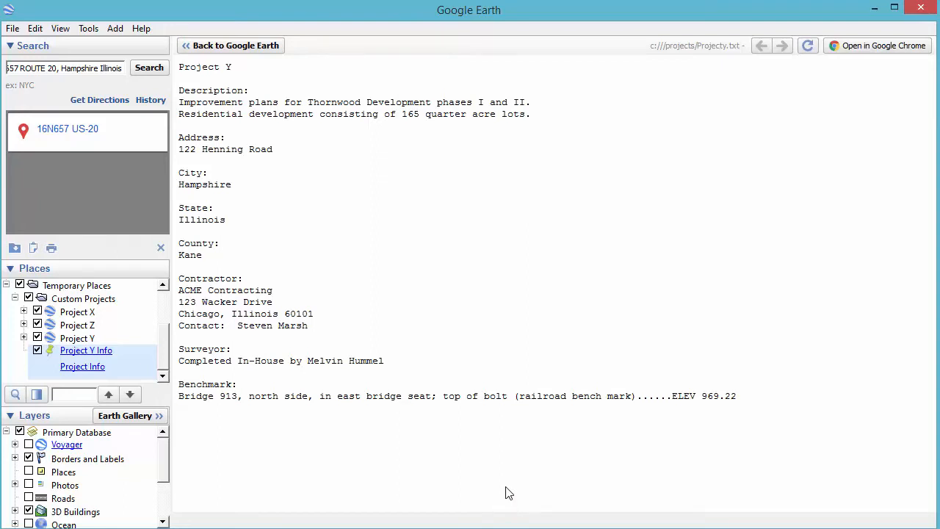
{"action": "mouse_move", "coordinate": [487, 461]}
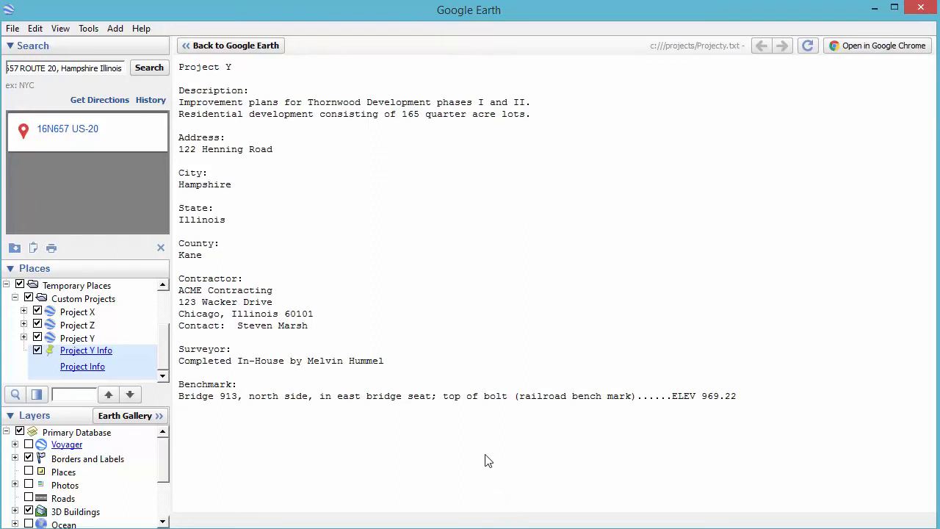
{"action": "mouse_move", "coordinate": [358, 188]}
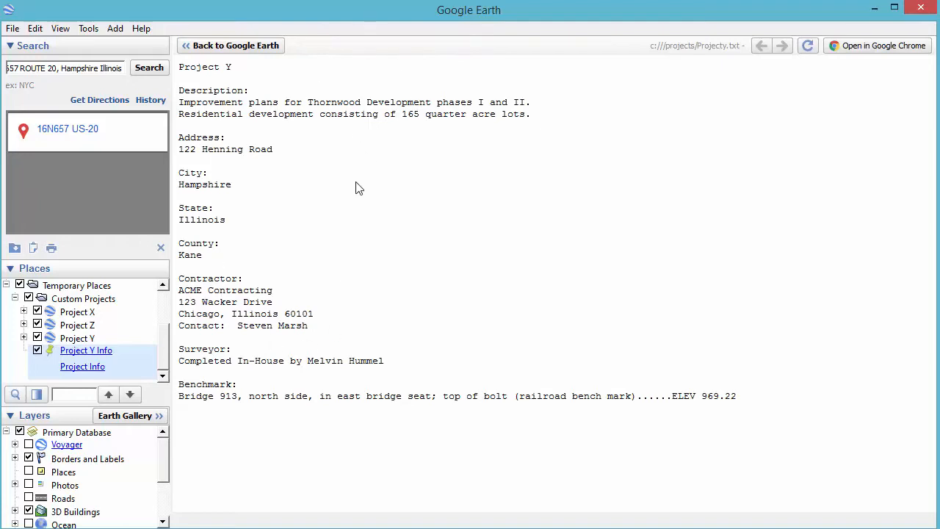
{"action": "mouse_move", "coordinate": [261, 44]}
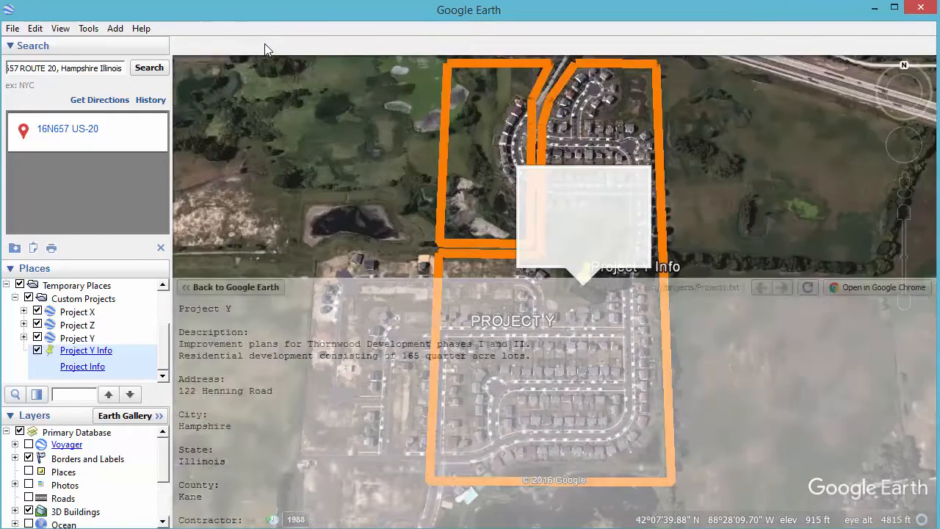
In Options > General, enable 'Allow access to local files and personal data' for balloons and accept.
{"action": "left_click", "coordinate": [89, 28]}
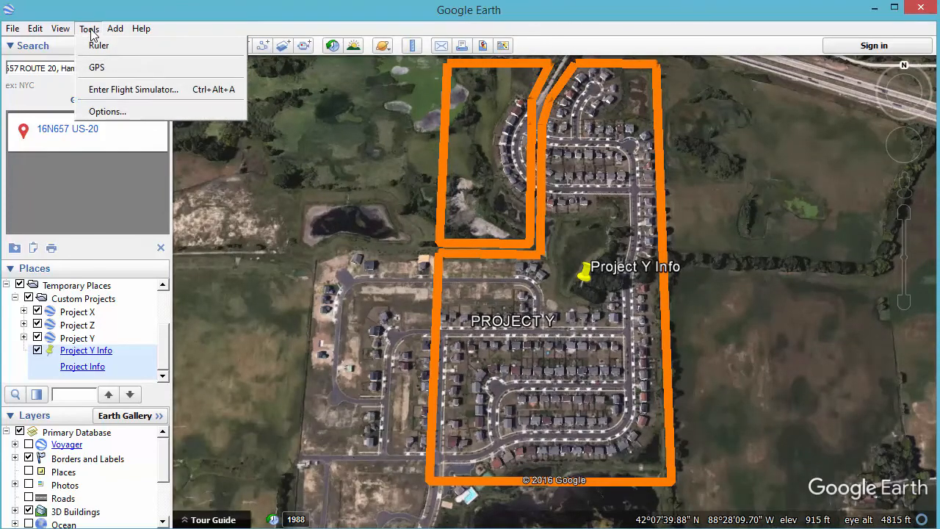
{"action": "mouse_move", "coordinate": [107, 111]}
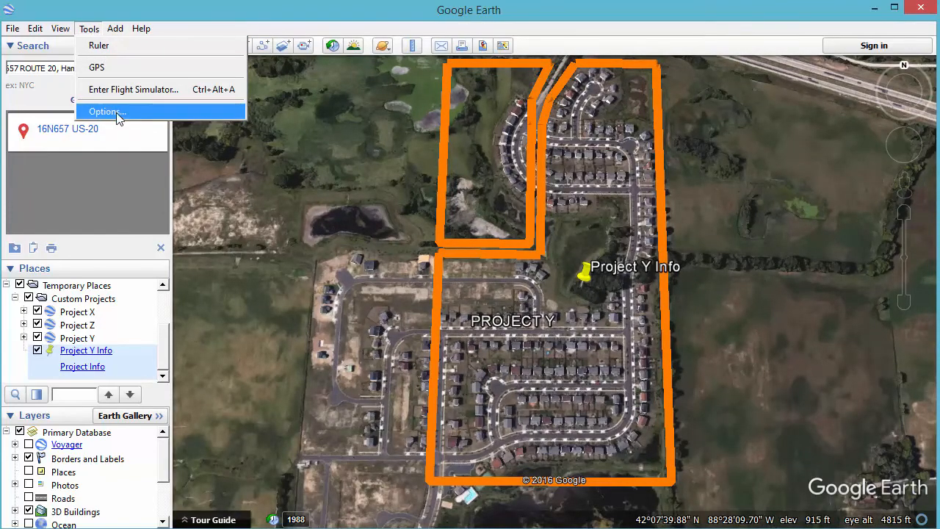
{"action": "left_click", "coordinate": [106, 112]}
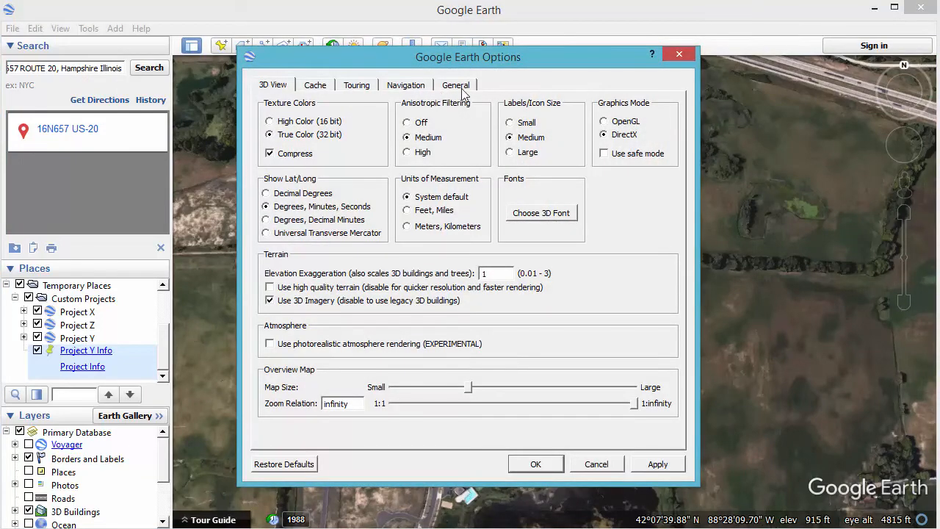
{"action": "left_click", "coordinate": [456, 83]}
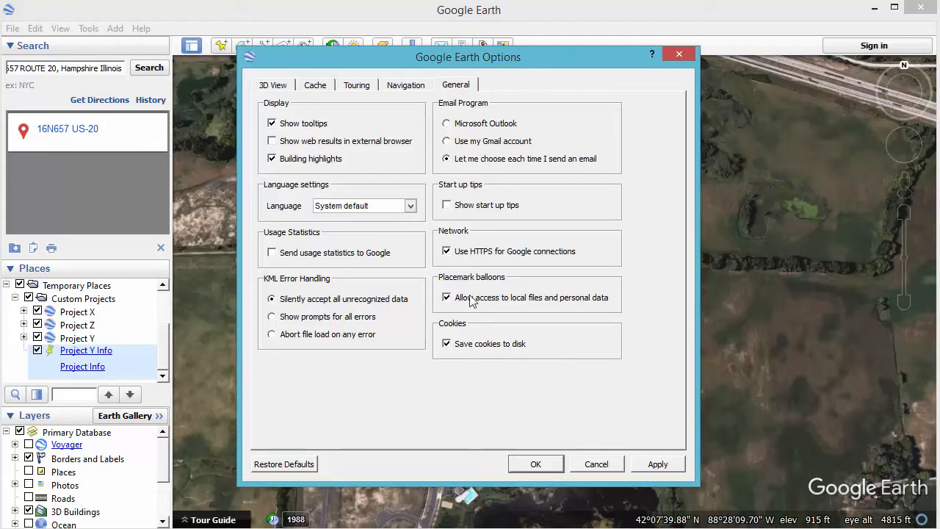
{"action": "mouse_move", "coordinate": [447, 297]}
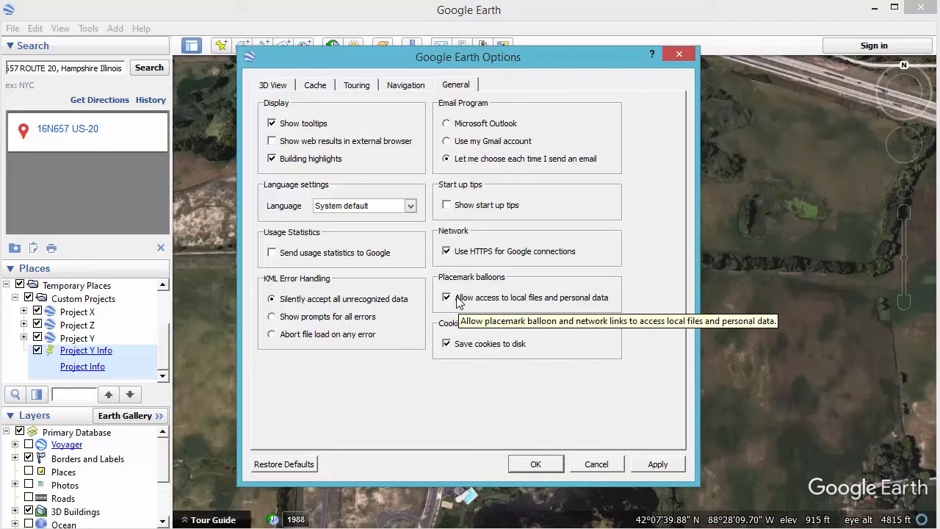
{"action": "left_click", "coordinate": [446, 297]}
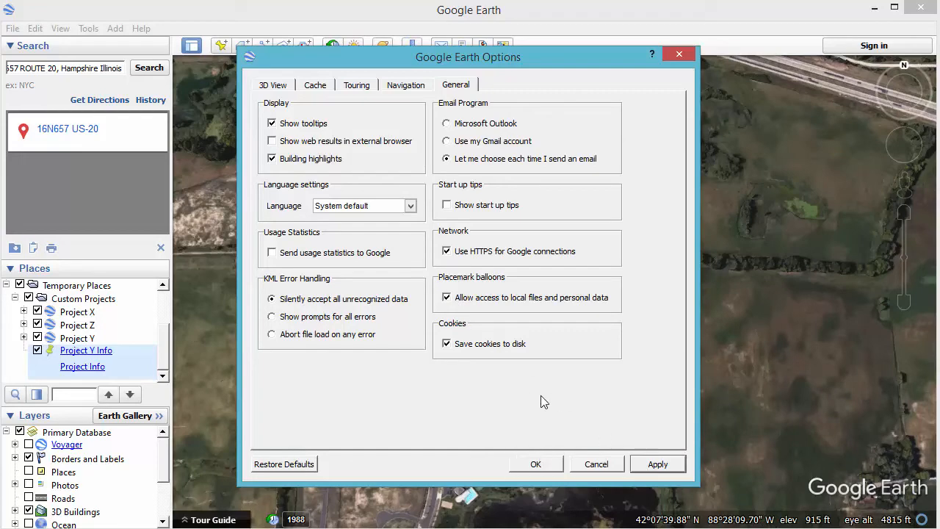
{"action": "left_click", "coordinate": [534, 464]}
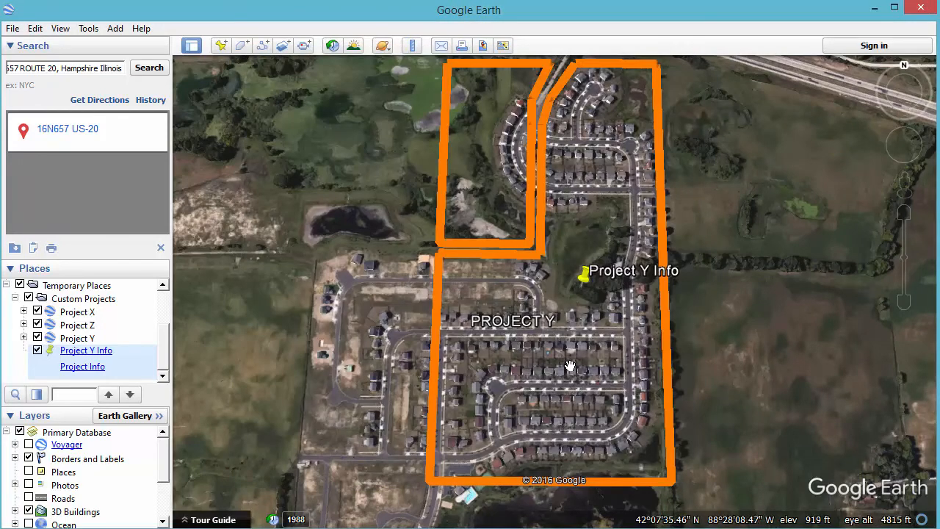